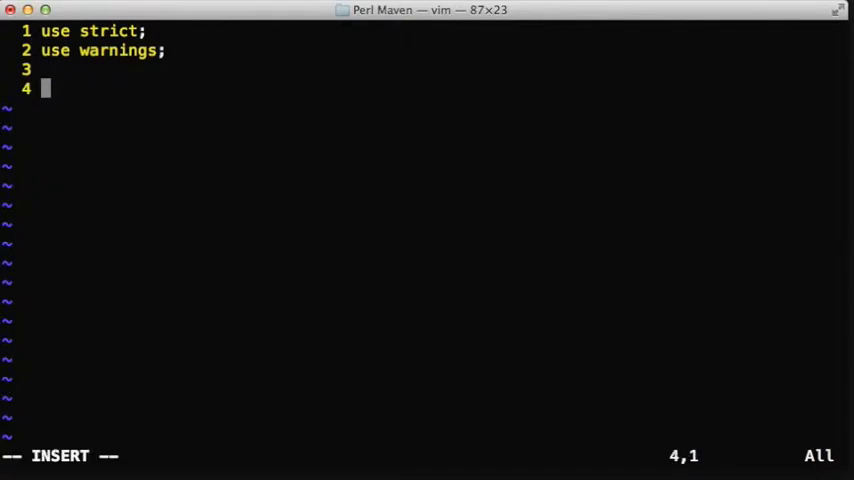
- Add 'use Email::Stuffer;' and start a $text heredoc ending with END
{"action": "type", "text": "use Email"}
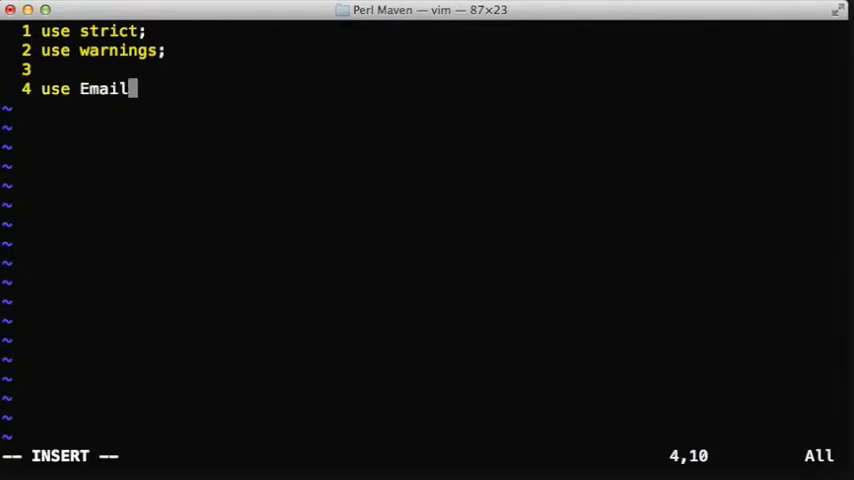
{"action": "type", "text": "::Stuff"}
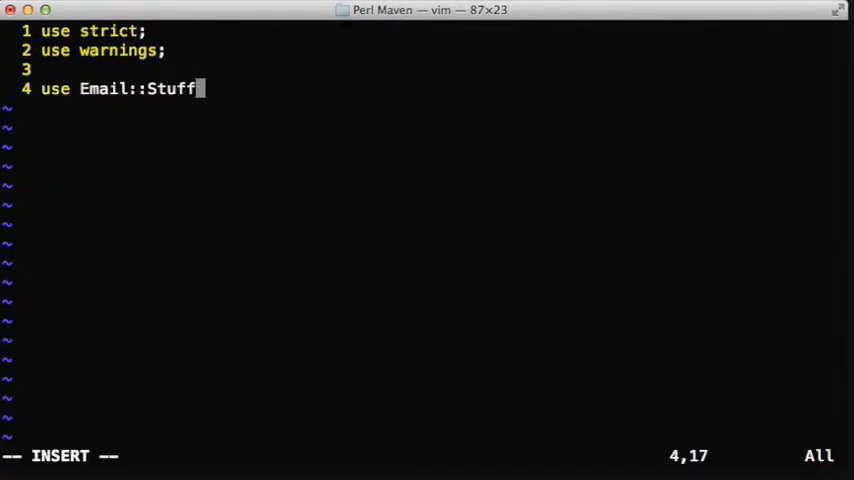
{"action": "type", "text": "er;"}
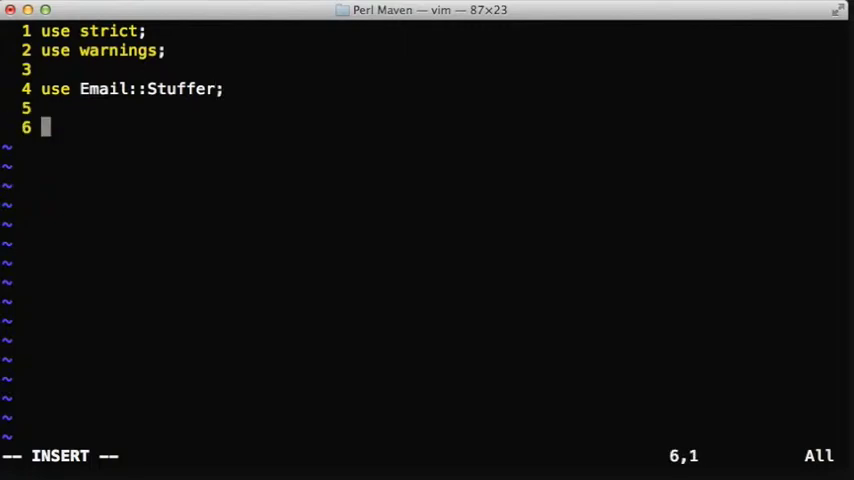
{"action": "type", "text": "my $text"}
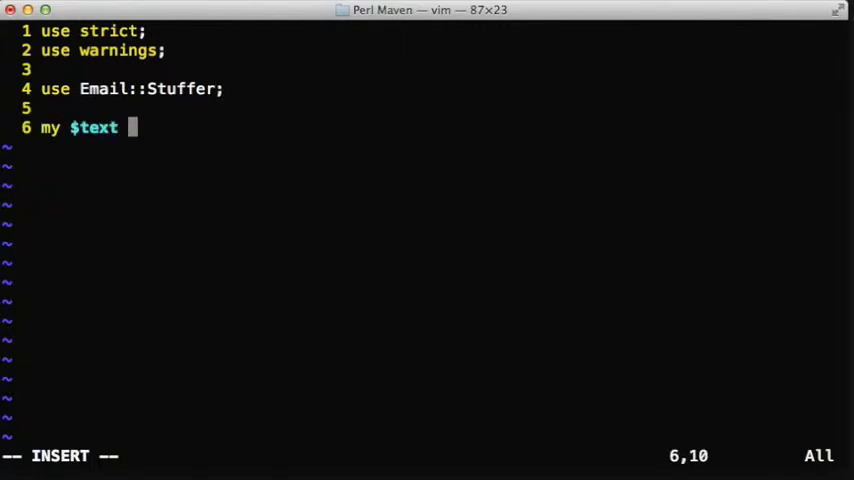
{"action": "type", "text": "= <\""}
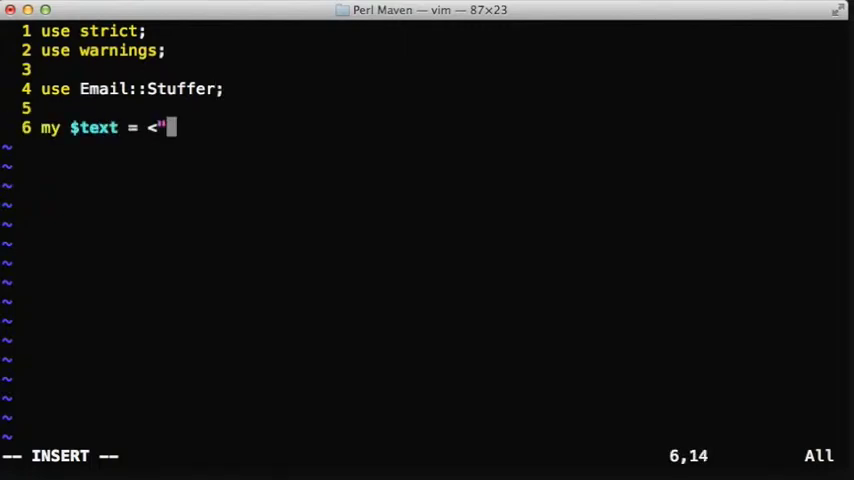
{"action": "type", "text": "<\"E"}
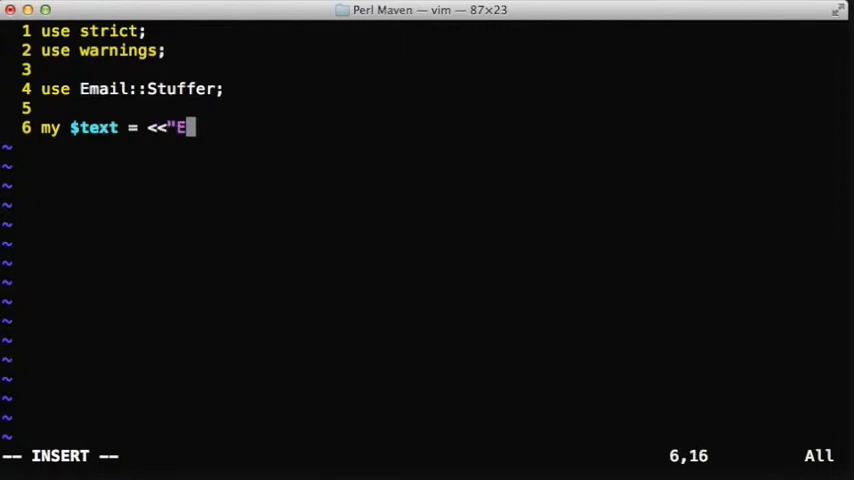
{"action": "type", "text": "ND\";"}
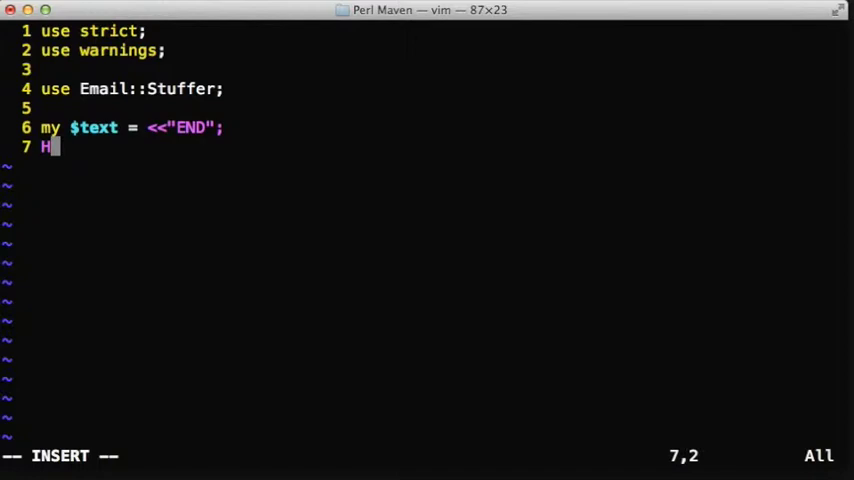
- Write the greeting 'Dear Perl Maven users' and a thank-you-for-subscribing line in the heredoc
{"action": "type", "text": "Dear Perl Maven user,"}
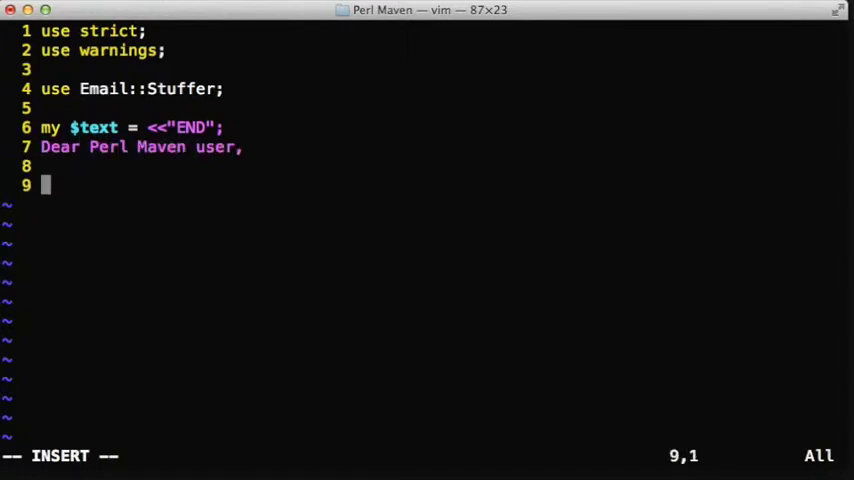
{"action": "type", "text": "thank"}
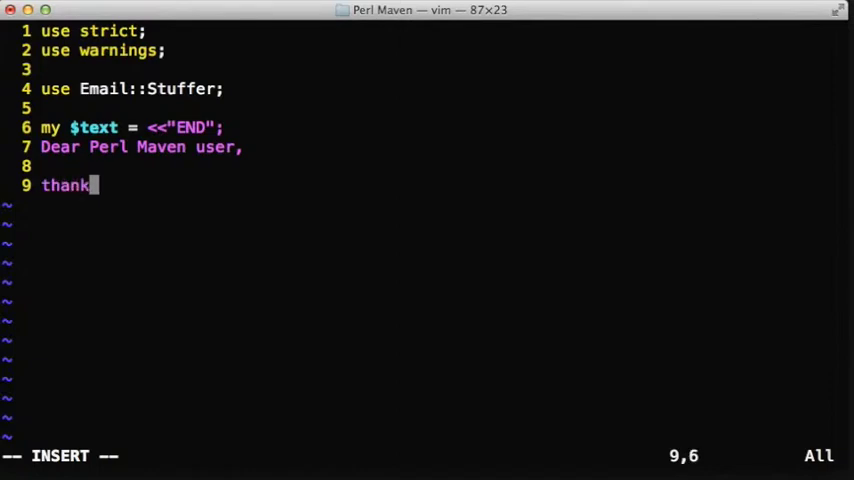
{"action": "type", "text": "you for sub"}
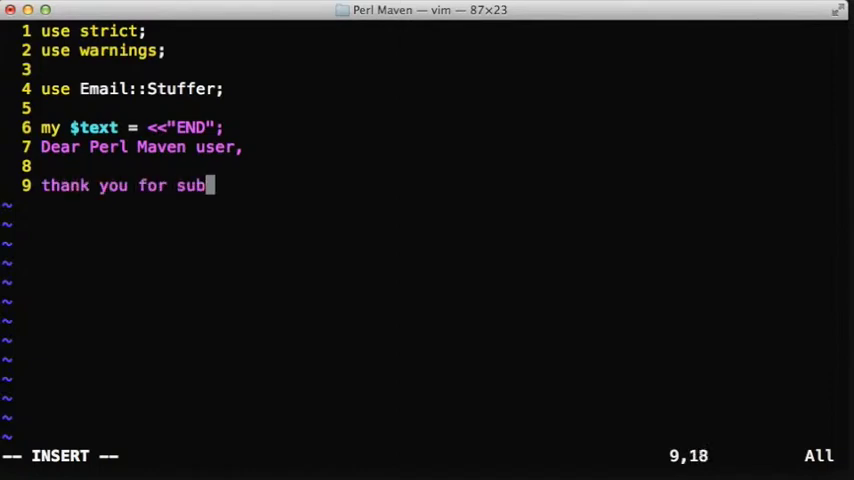
{"action": "type", "text": "scribi"}
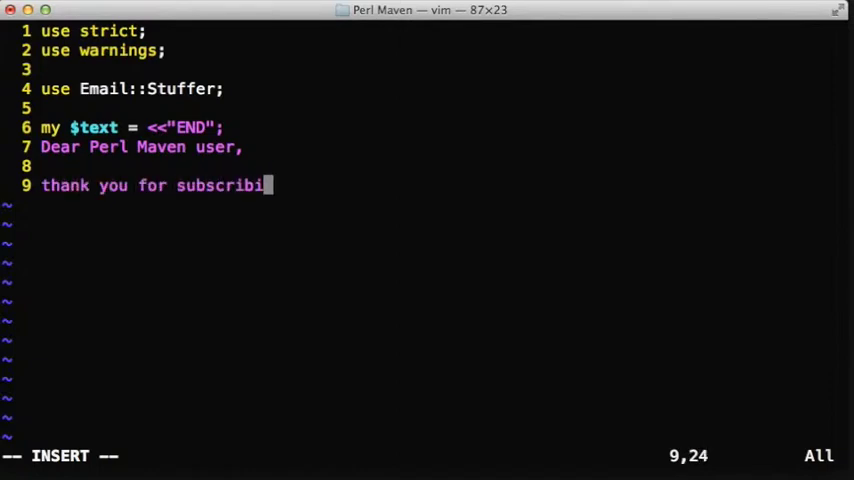
{"action": "type", "text": "ng"}
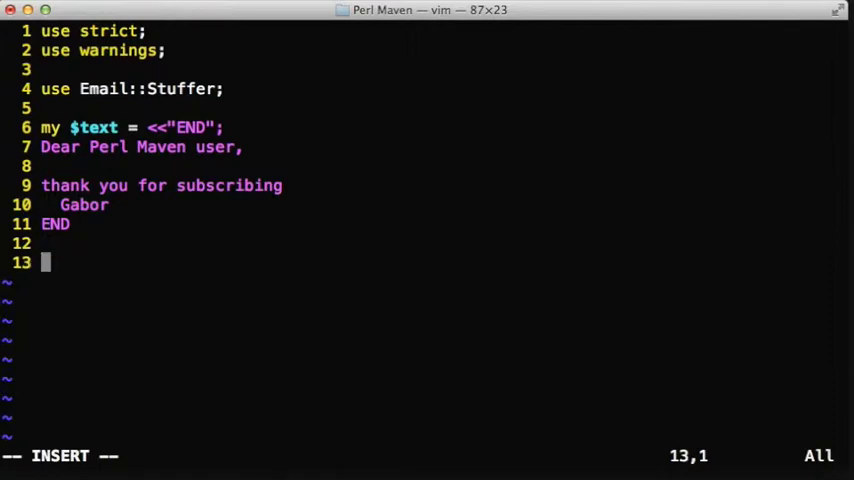
- Begin an Email::Stuffer chain with text_body($text) and subject 'Hello'
{"action": "type", "text": "Email:"}
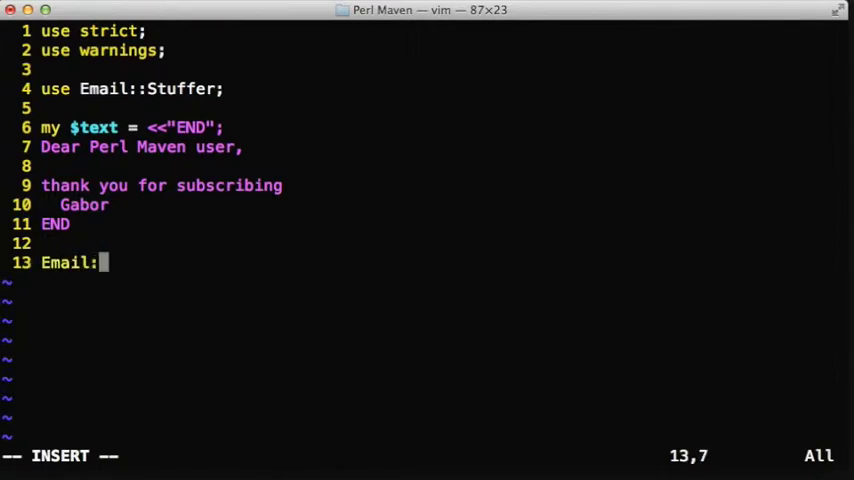
{"action": "type", "text": ":Stuffer"}
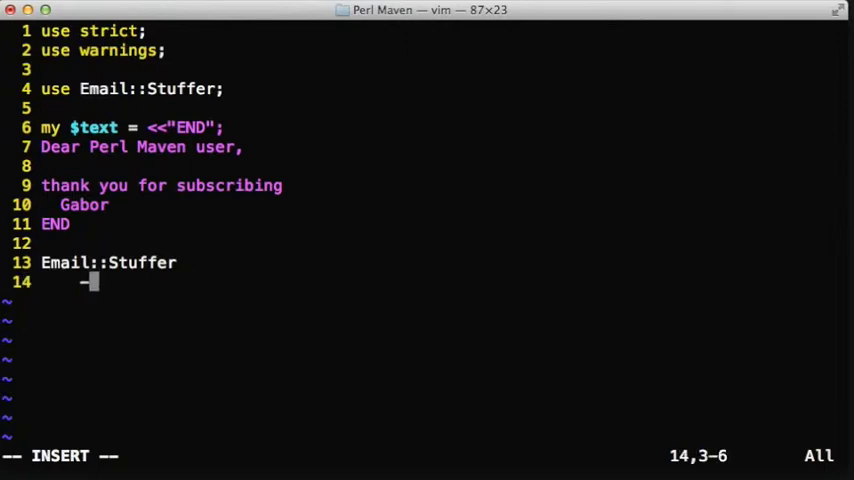
{"action": "type", "text": "->te"}
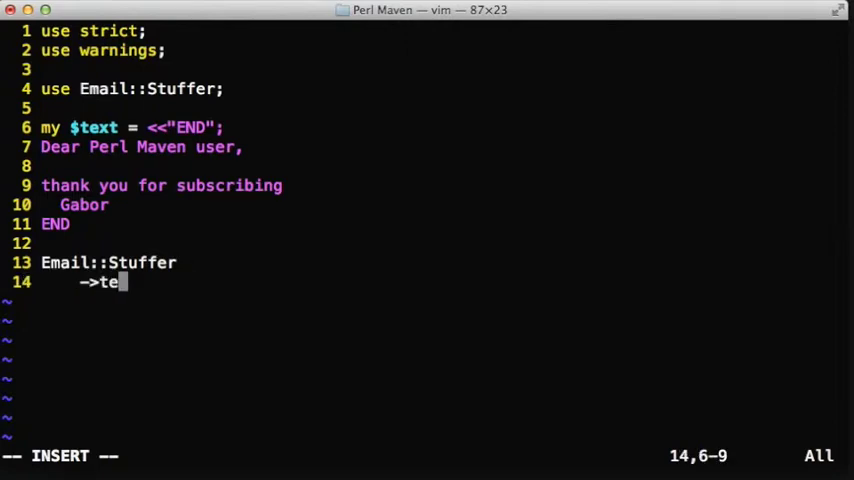
{"action": "type", "text": "xt_body"}
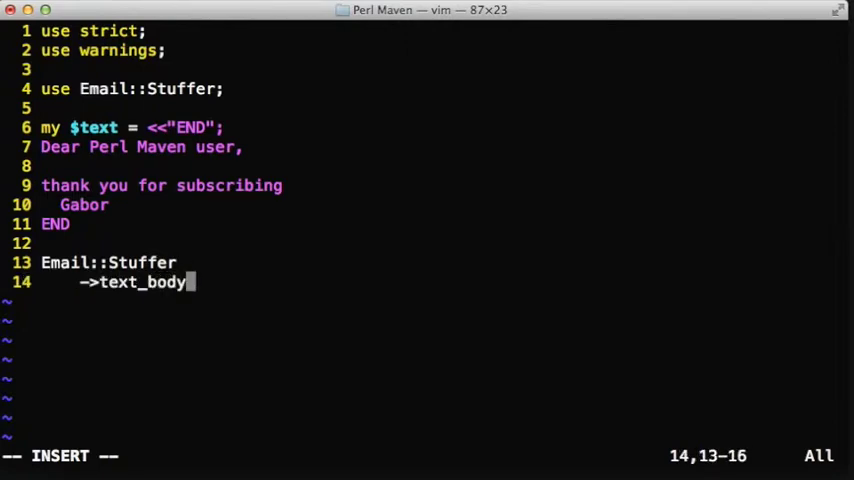
{"action": "type", "text": "($text"}
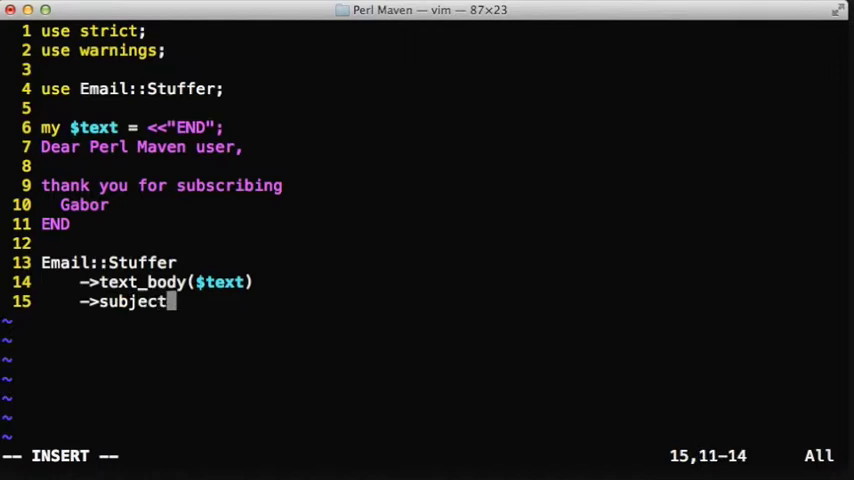
{"action": "type", "text": "('Hello"}
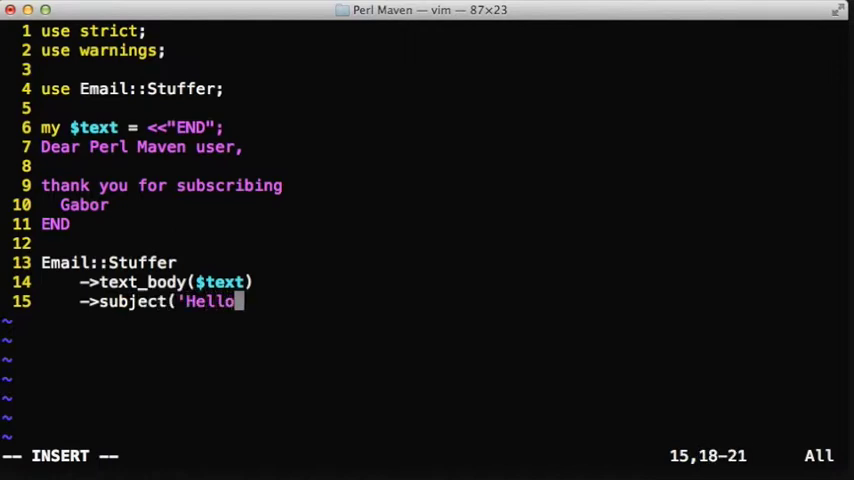
{"action": "type", "text": "')"}
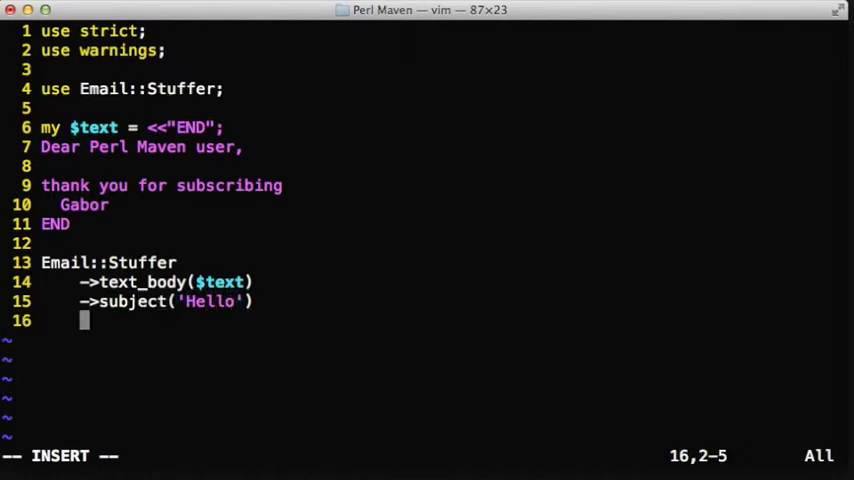
{"action": "type", "text": "->"}
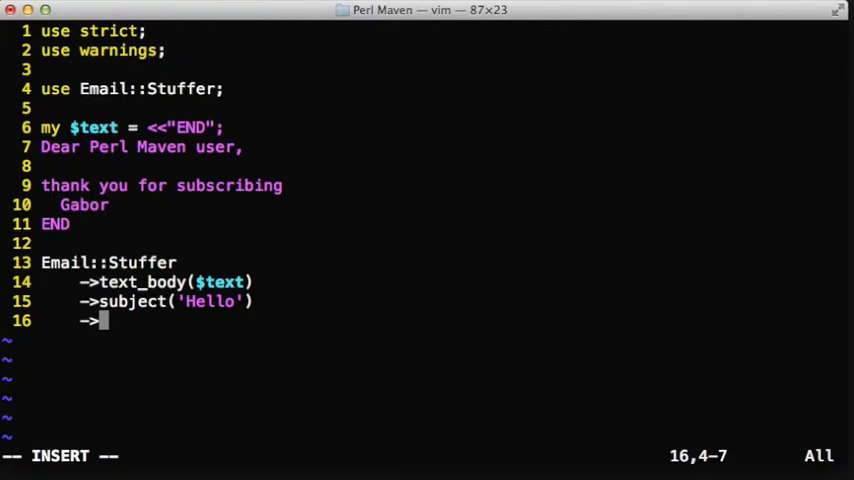
{"action": "type", "text": "from"}
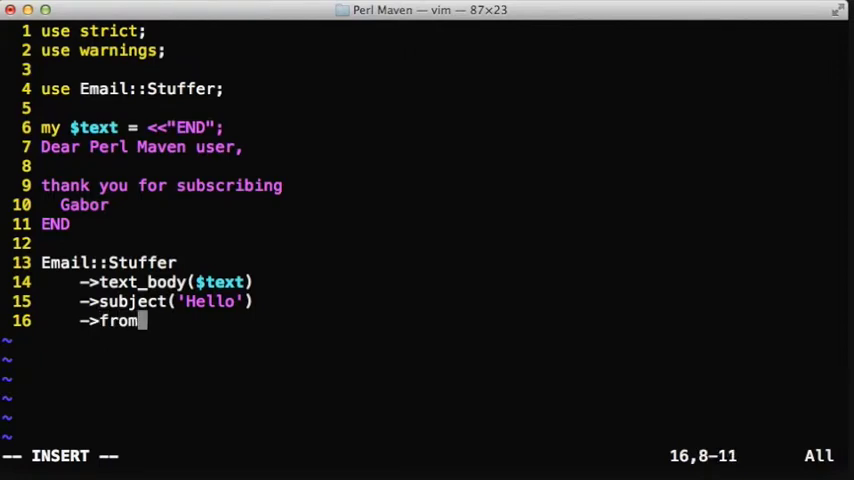
{"action": "type", "text": "('"}
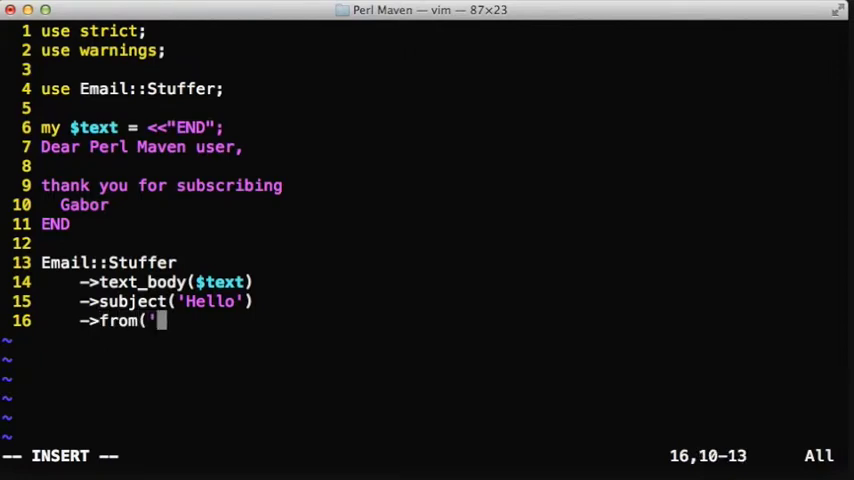
{"action": "type", "text": "Gabor Szabo"}
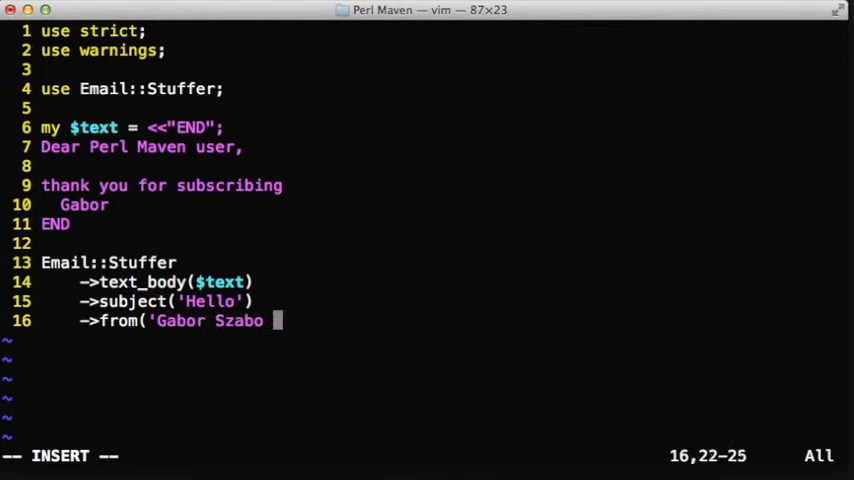
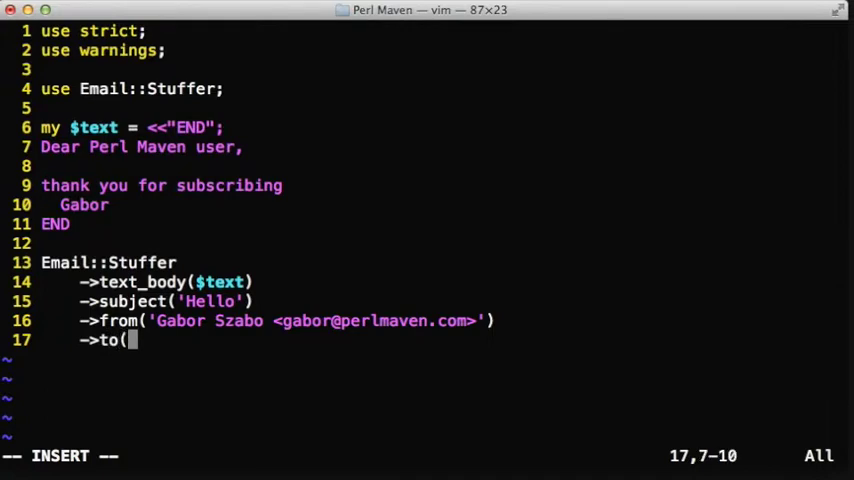
{"action": "type", "text": "'Foo"}
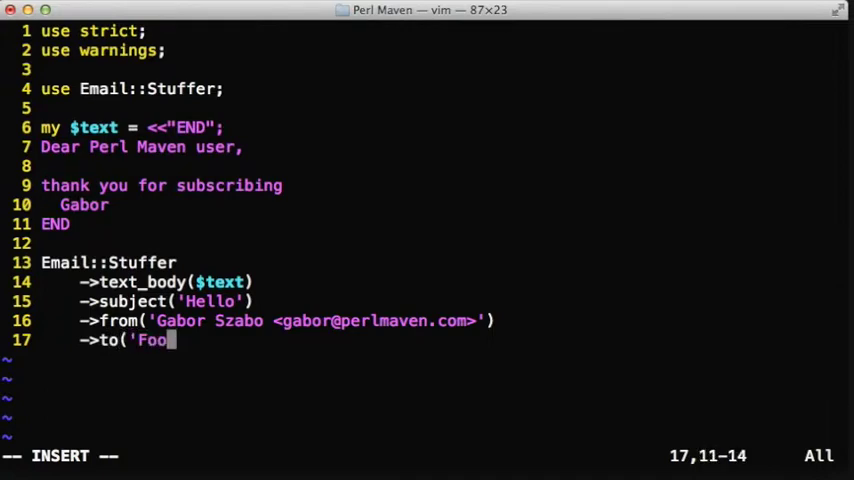
{"action": "type", "text": "<"}
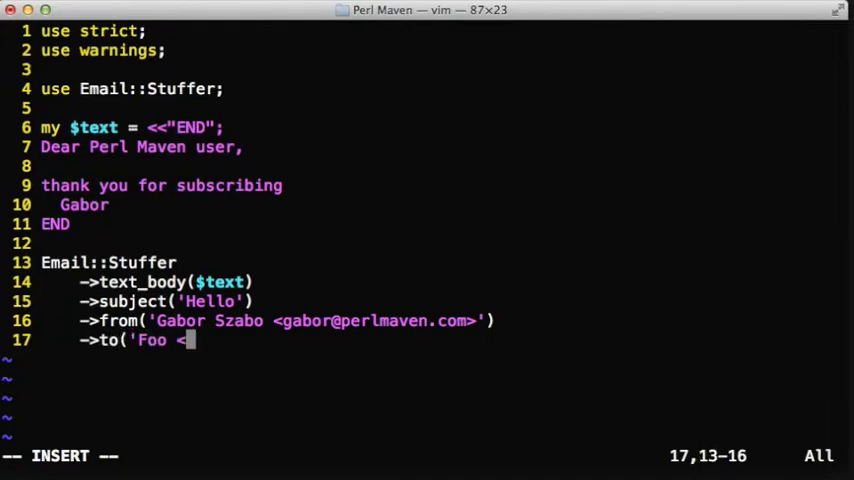
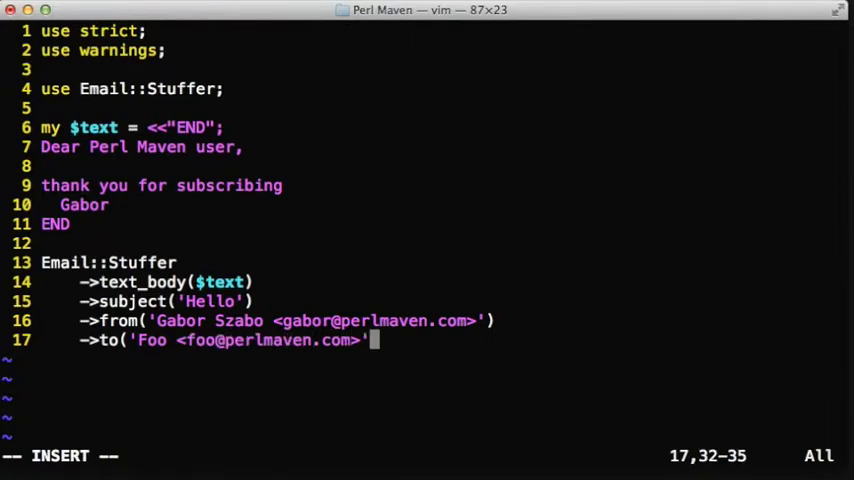
{"action": "key", "text": "Return"}
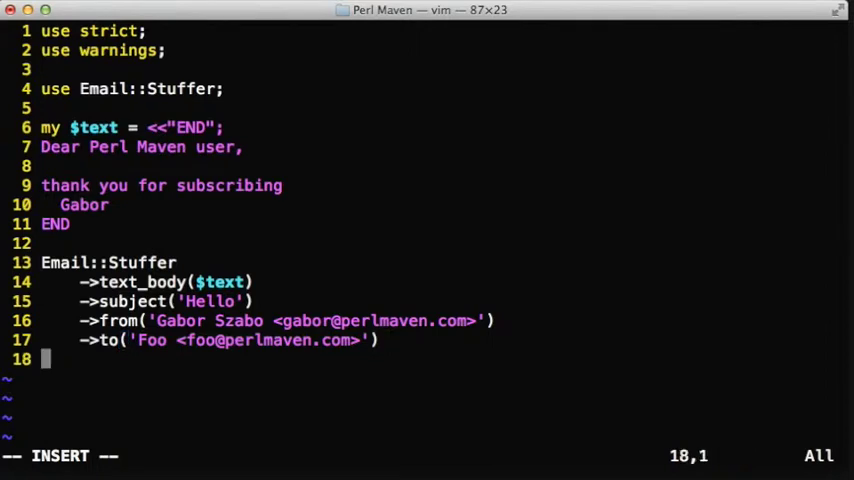
{"action": "type", "text": "->send;"}
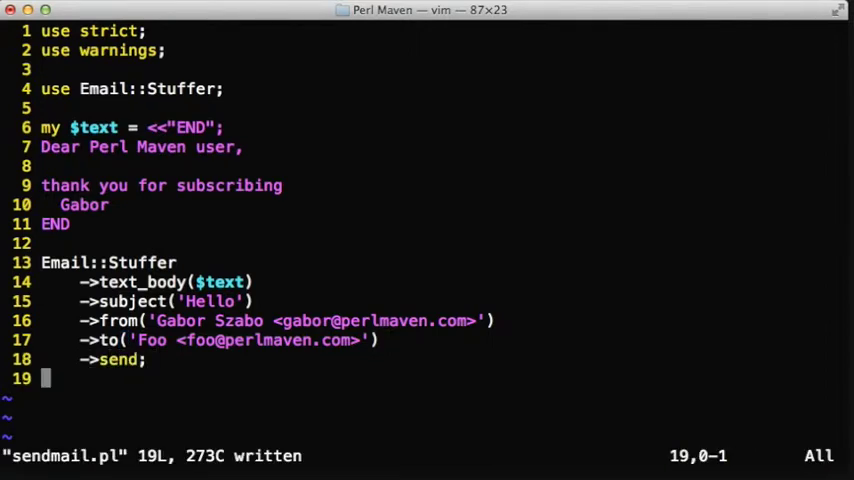
- Suspend vim and run 'perl sendmail.pl' from the shell
{"action": "key", "text": "ctrl+z"}
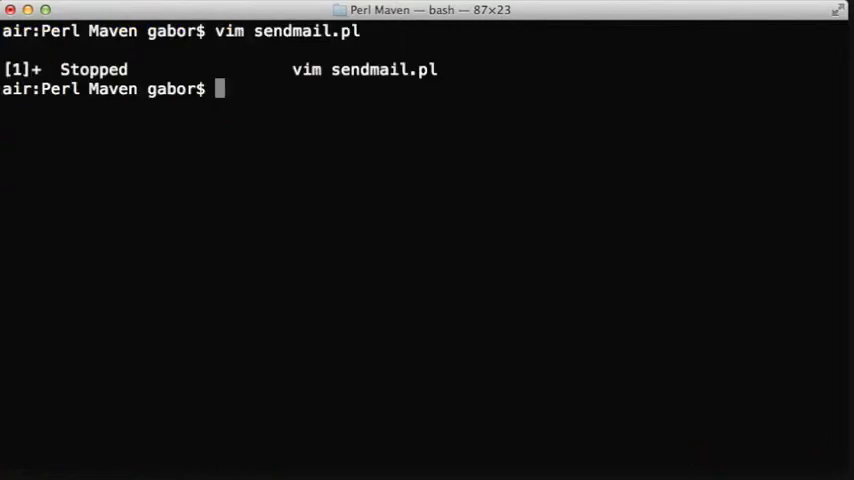
{"action": "type", "text": "perl sendmail.pl"}
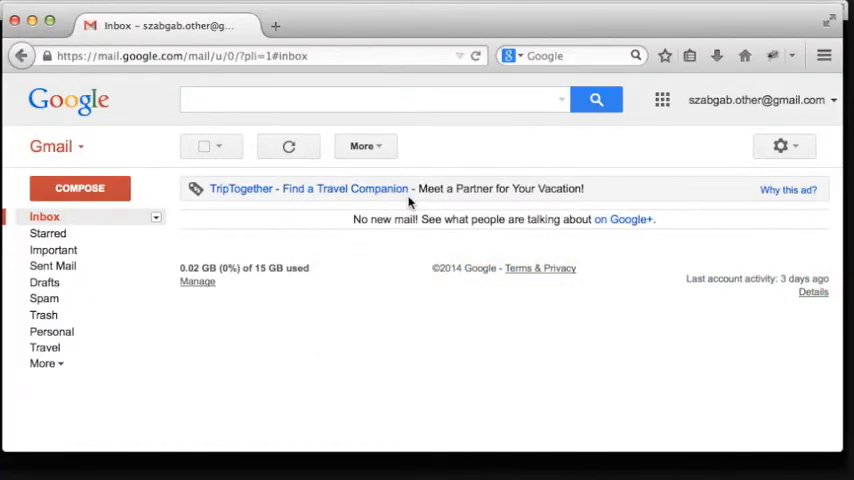
{"action": "mouse_move", "coordinate": [314, 278]}
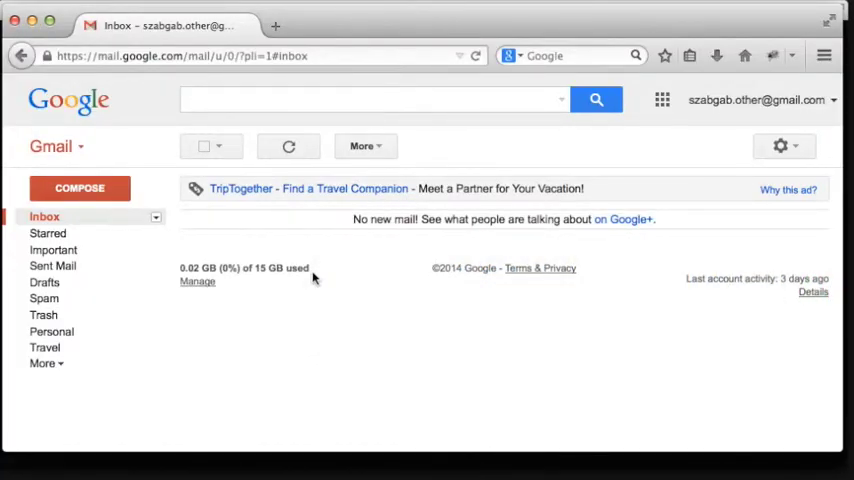
{"action": "mouse_move", "coordinate": [168, 256]}
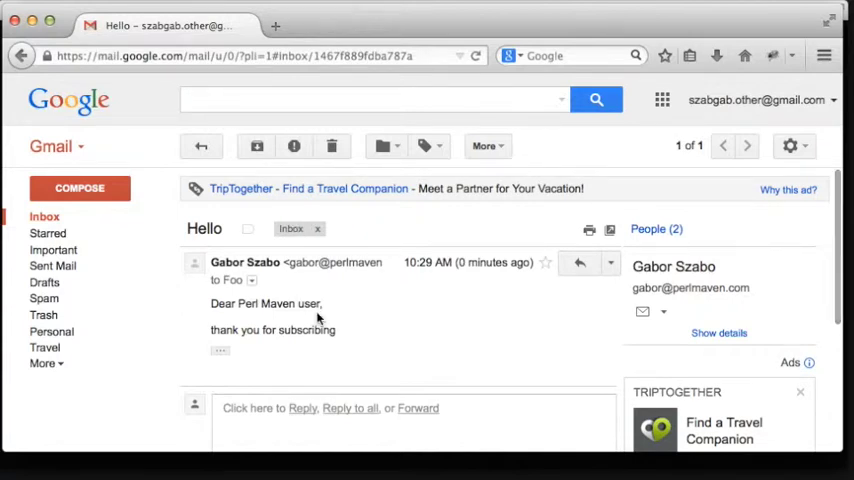
{"action": "mouse_move", "coordinate": [344, 158]}
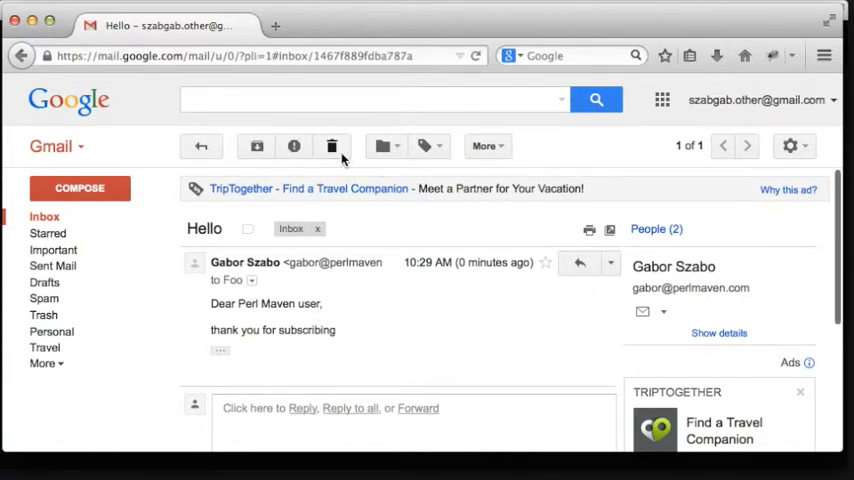
- Open the newly arrived Hello message in the Gmail inbox
{"action": "left_click", "coordinate": [332, 144]}
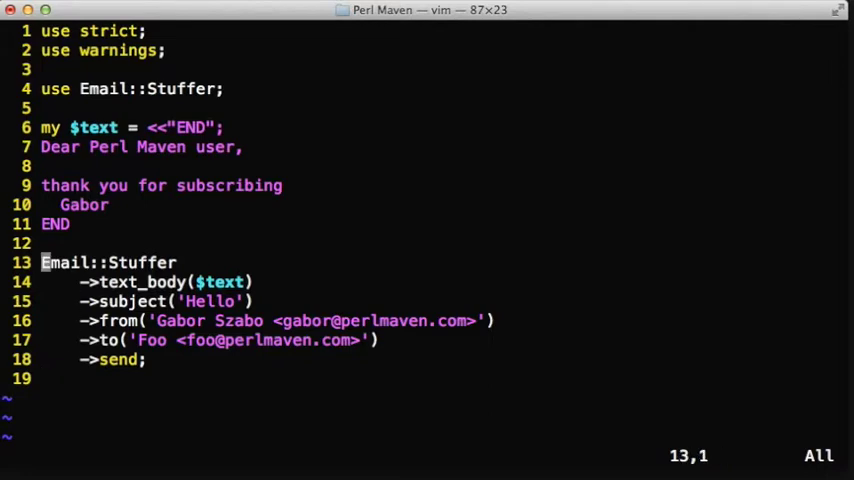
{"action": "type", "text": "my $email ="}
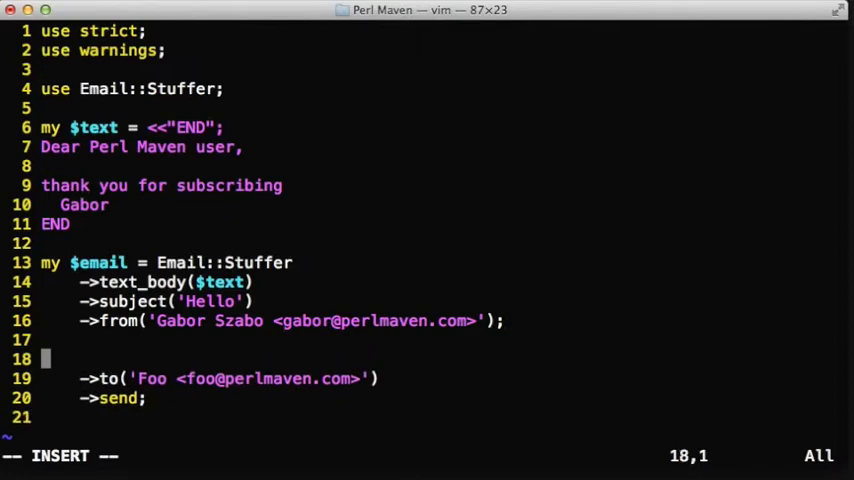
{"action": "type", "text": "my"}
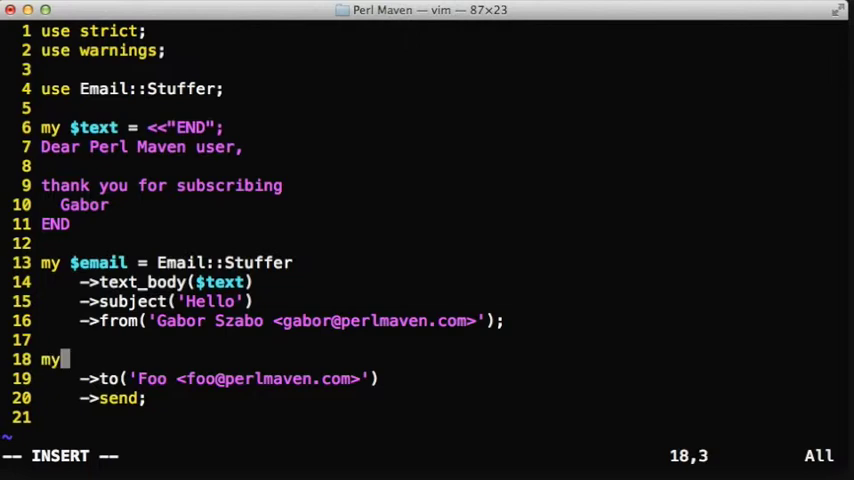
{"action": "type", "text": "@addre"}
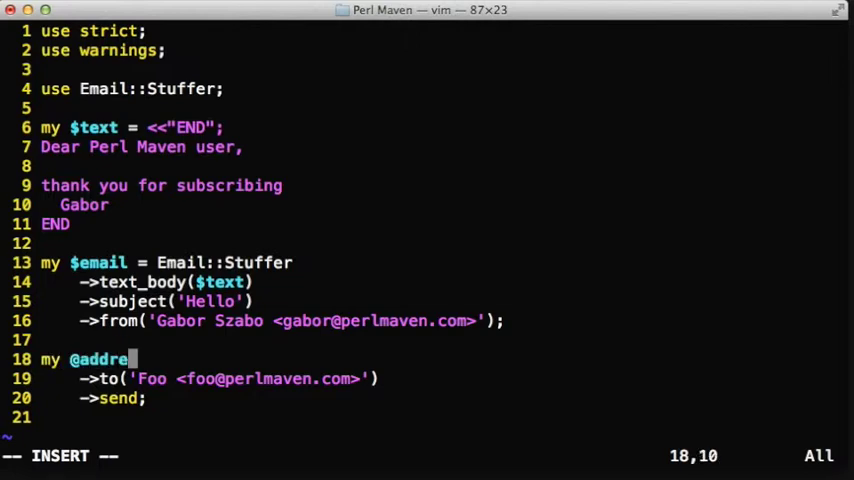
{"action": "type", "text": "sses = ("}
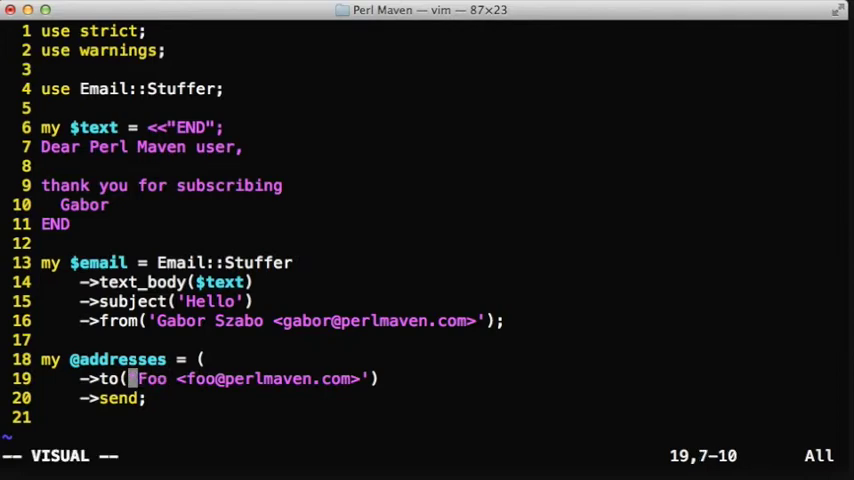
{"action": "key", "text": "d"}
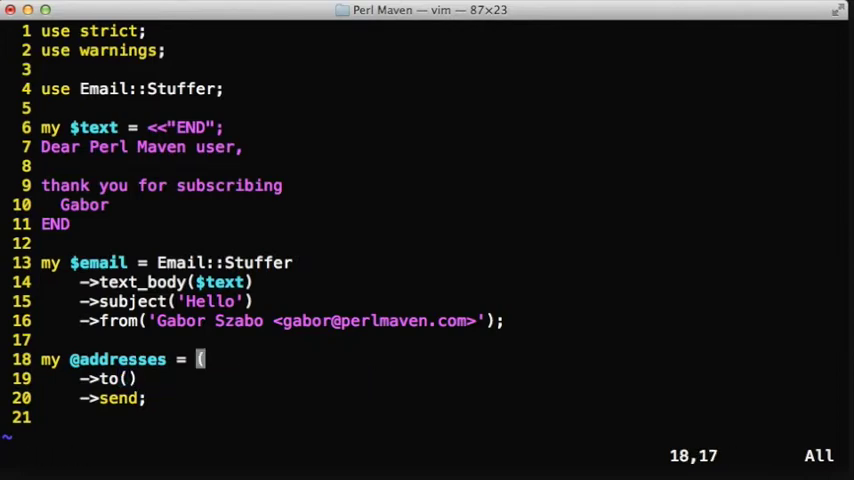
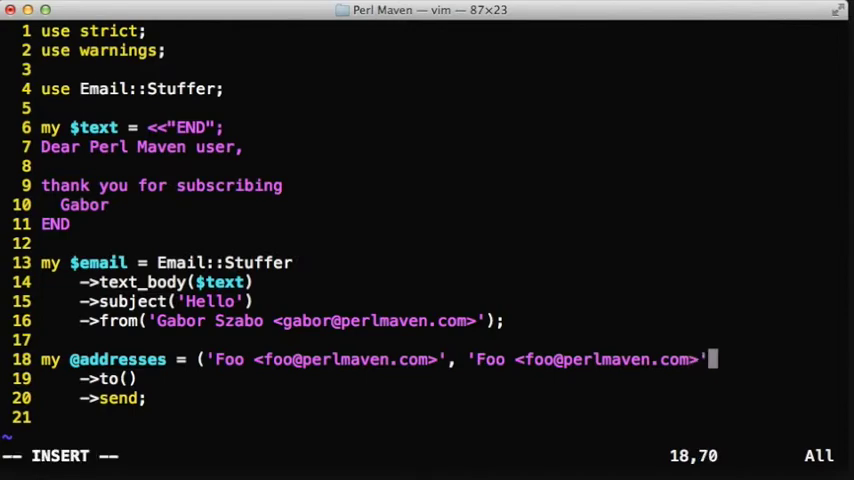
{"action": "key", "text": "Escape"}
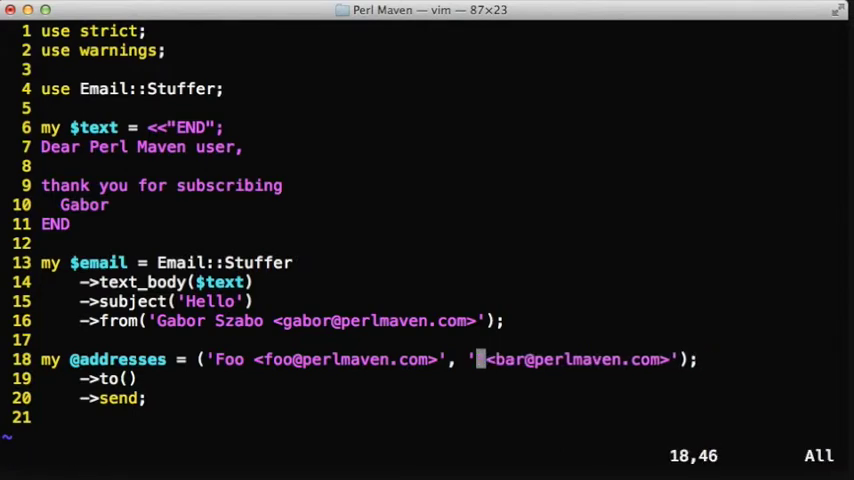
{"action": "type", "text": "Bar"}
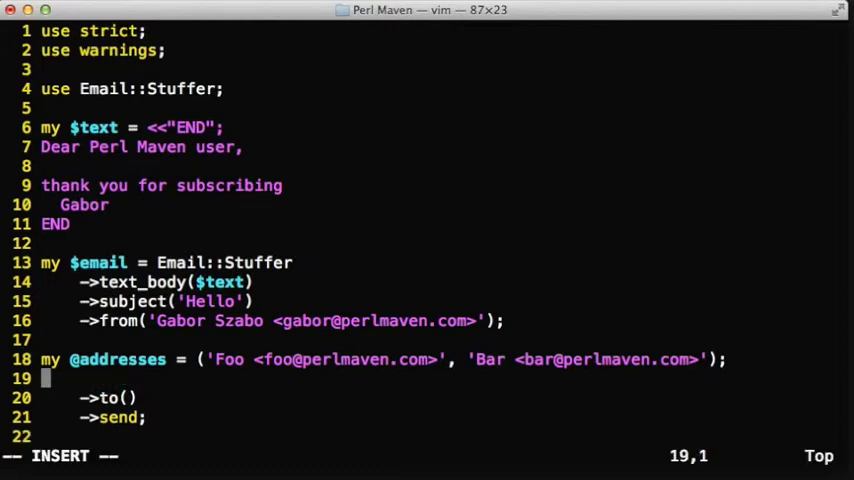
{"action": "type", "text": "fir"}
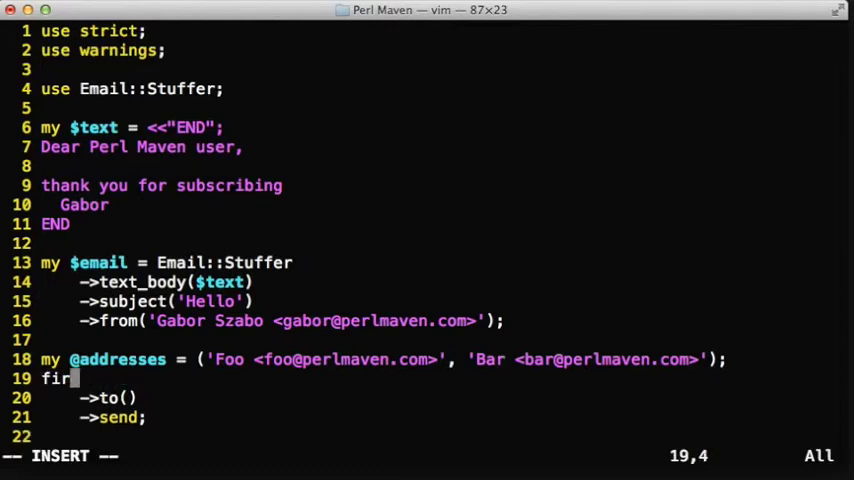
{"action": "type", "text": "each"}
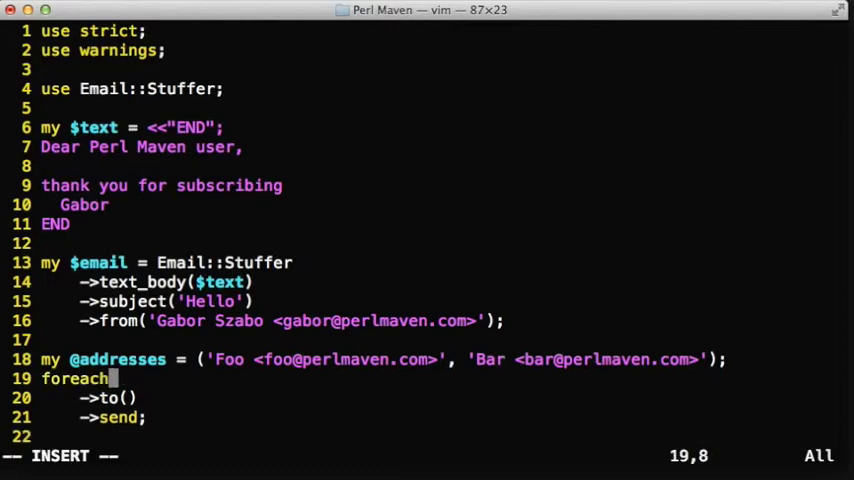
{"action": "type", "text": "my $o"}
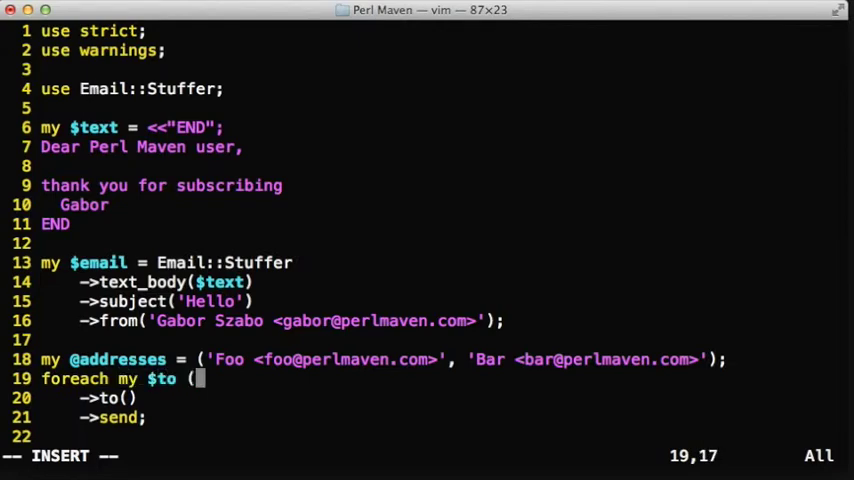
{"action": "type", "text": "@ad"}
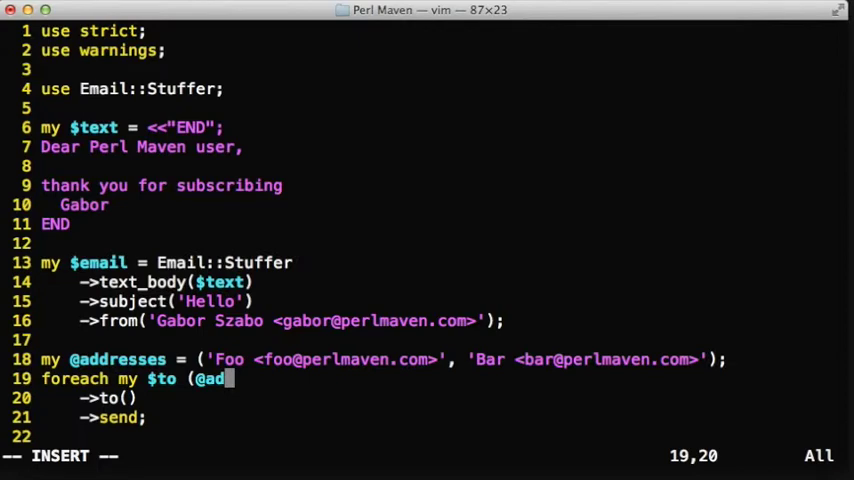
{"action": "type", "text": "dresses) {"}
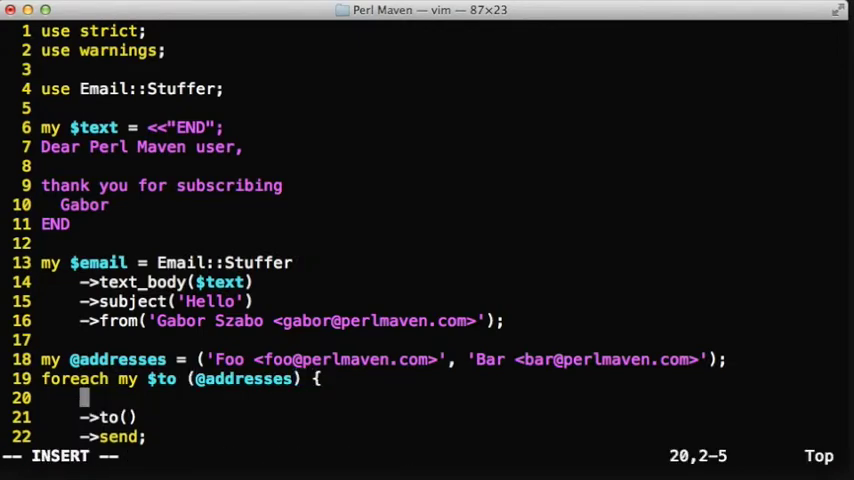
{"action": "type", "text": "$email"}
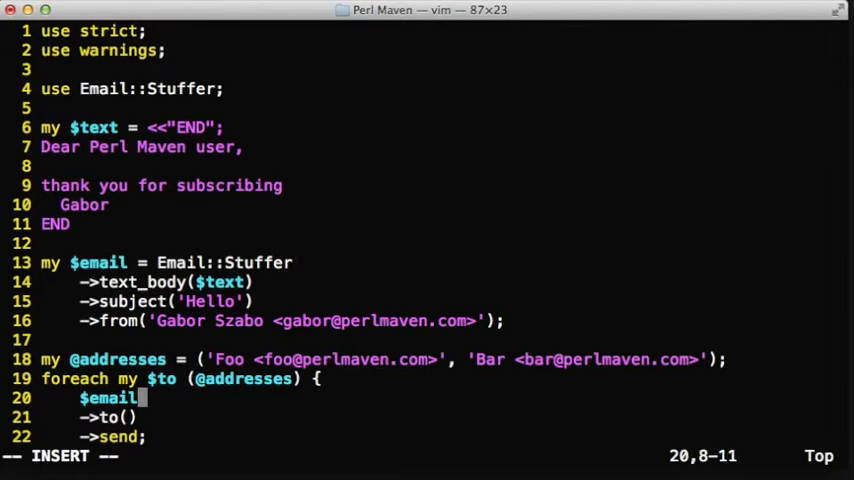
{"action": "key", "text": "Down"}
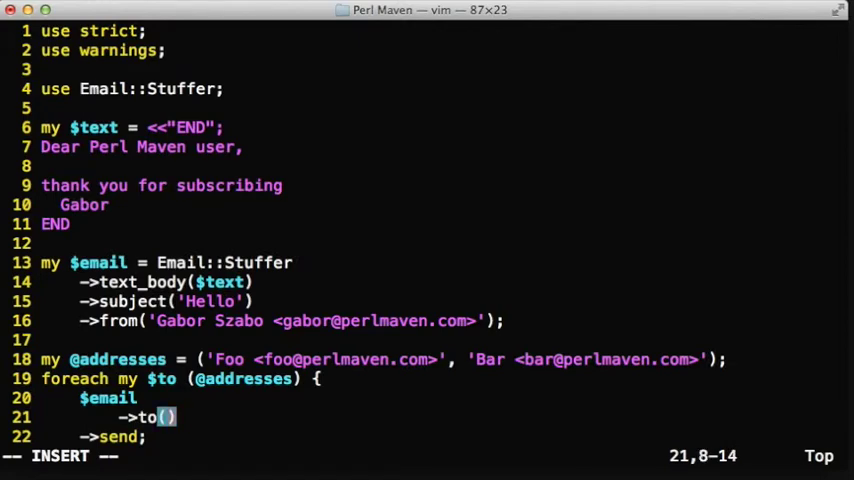
{"action": "type", "text": "$to"}
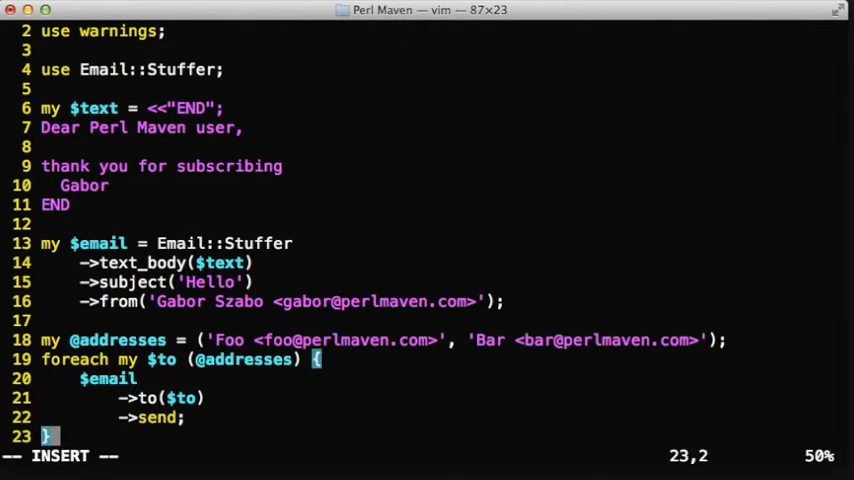
- Suspend vim and run 'perl sendmail.pl' again at the bash prompt
{"action": "key", "text": "ctrl+z"}
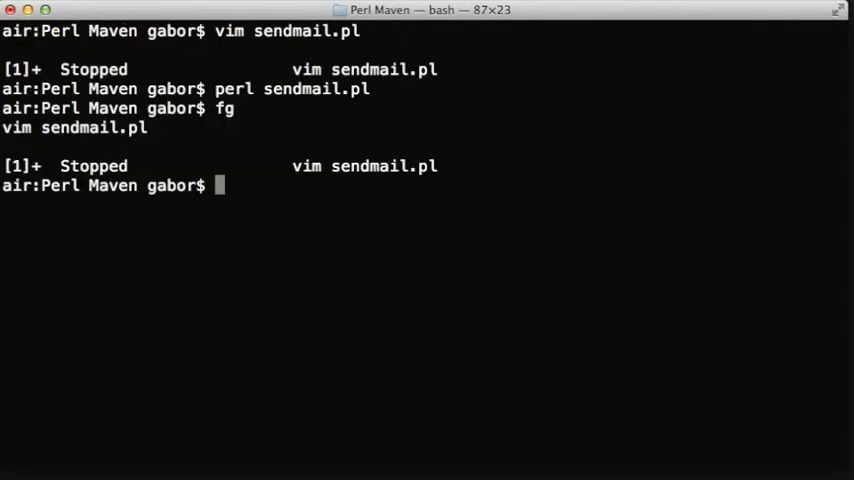
{"action": "type", "text": "perl sendmail.pl"}
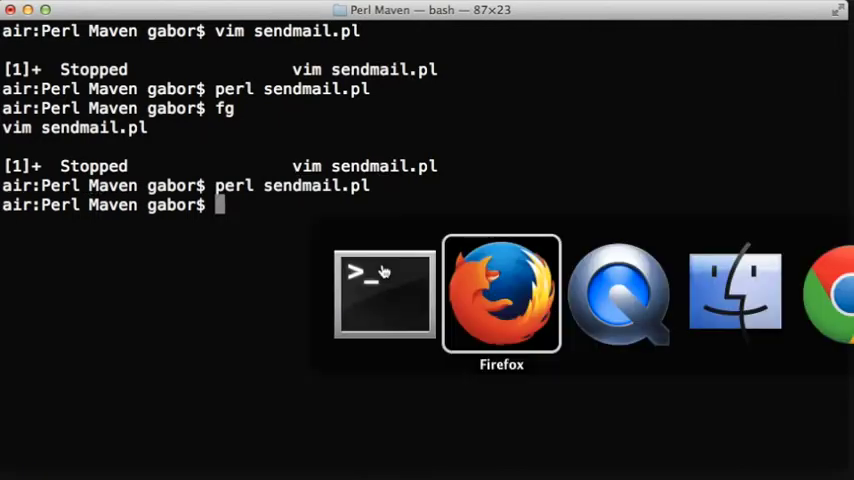
{"action": "left_click", "coordinate": [500, 292]}
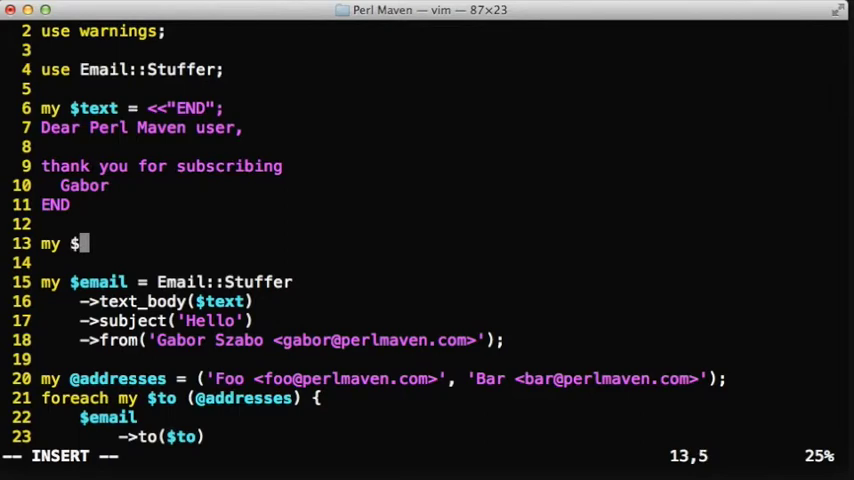
{"action": "type", "text": "html ="}
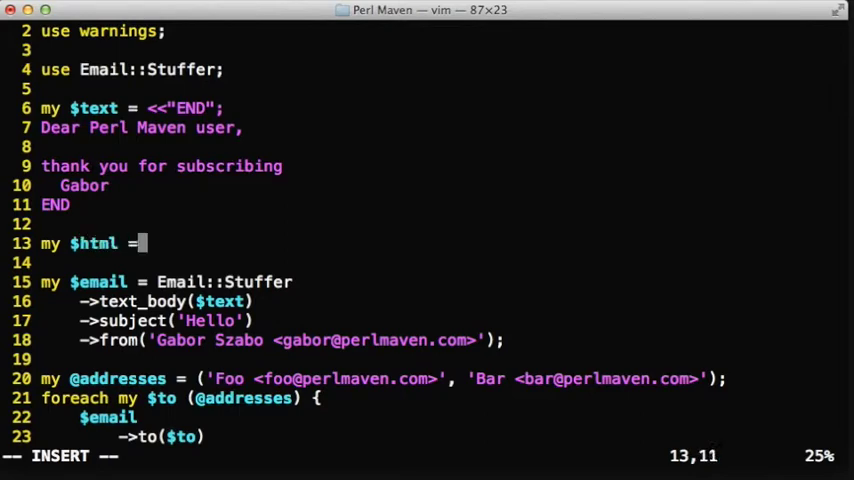
{"action": "type", "text": "<<\"END\";"}
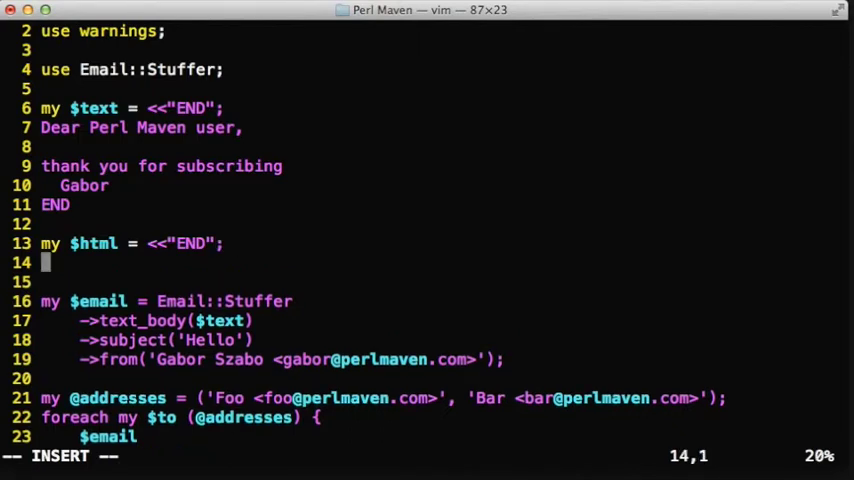
{"action": "type", "text": "Hi"}
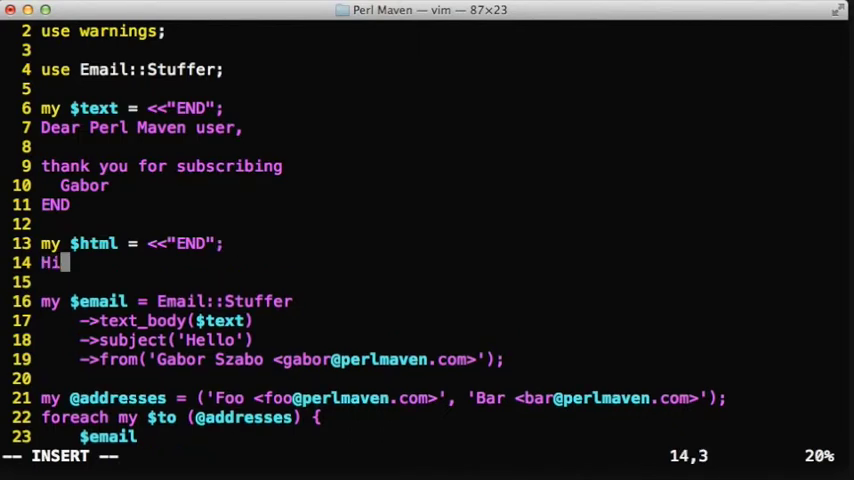
{"action": "type", "text": "<h1>Hi<"}
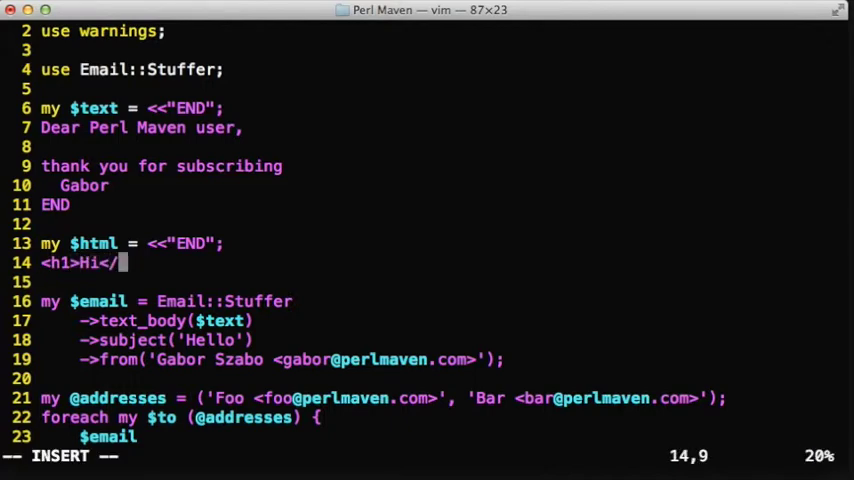
{"action": "type", "text": "/h1>"}
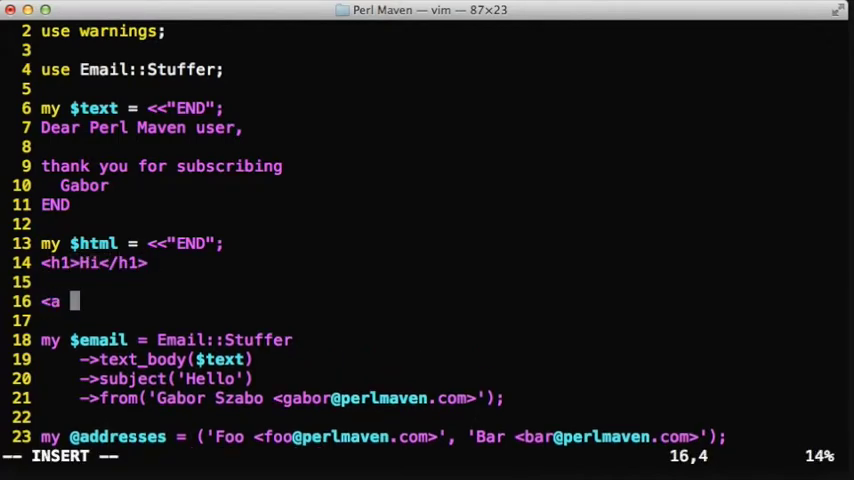
{"action": "type", "text": "href=\"htt"}
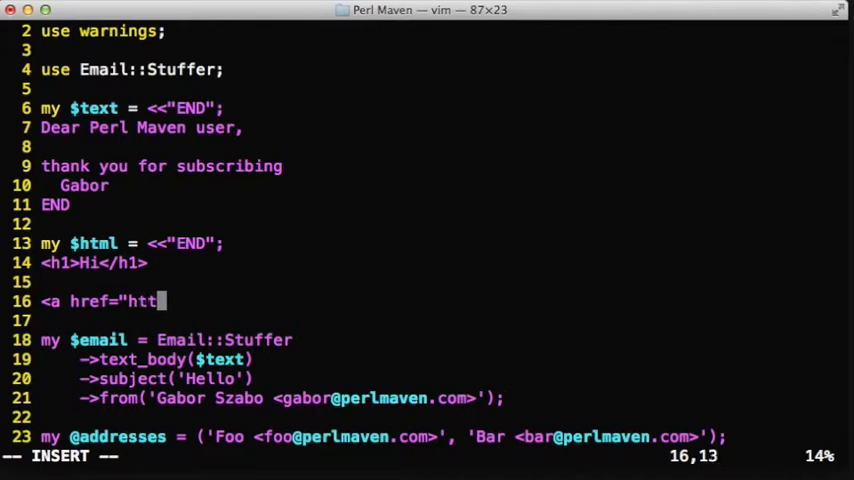
{"action": "type", "text": "p://"}
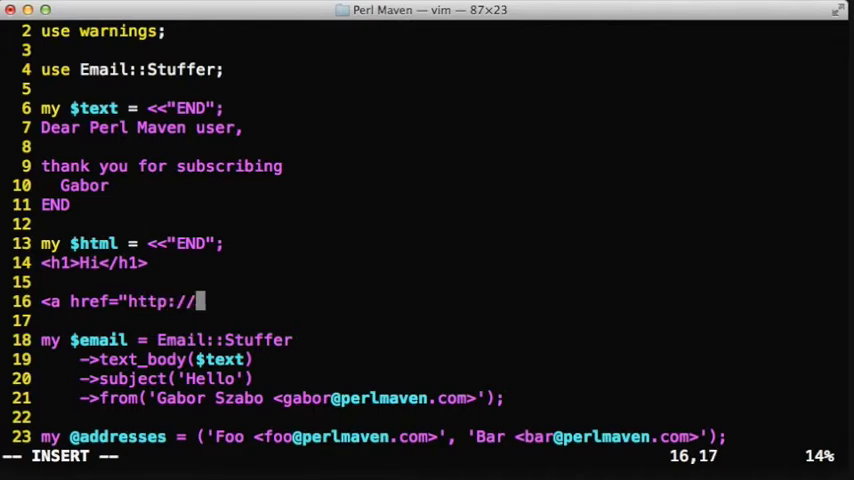
{"action": "type", "text": "perlmaven.co"}
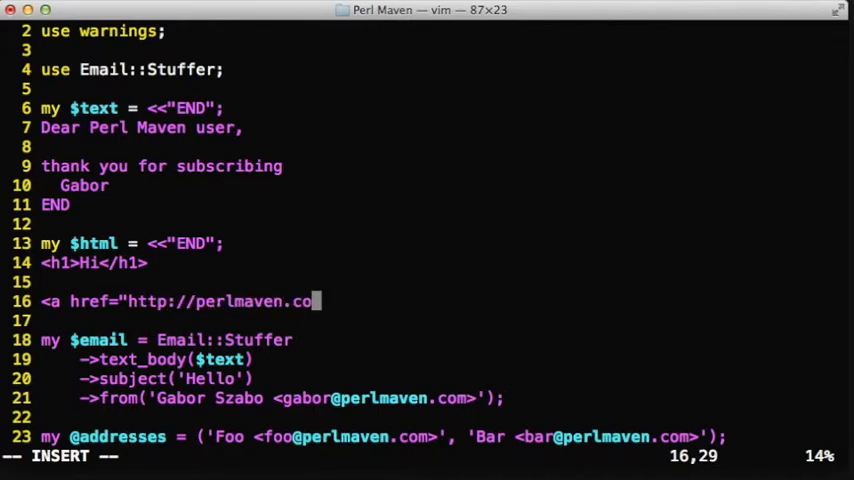
{"action": "type", "text": "m/\">"}
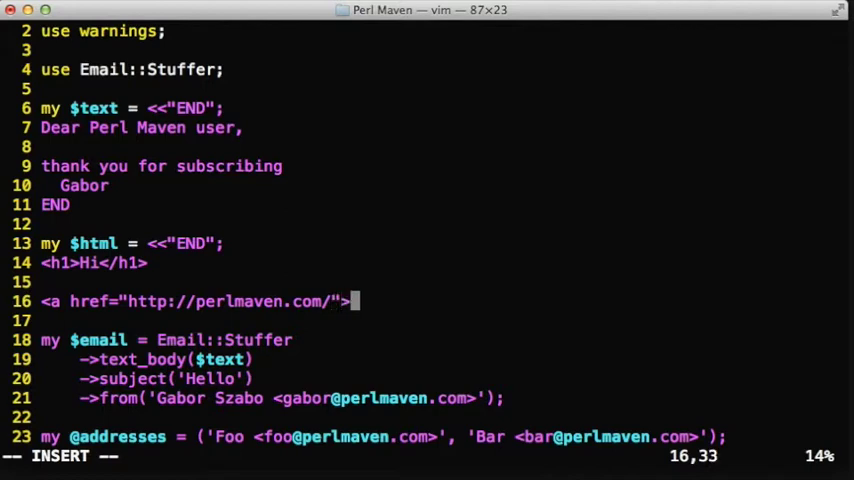
{"action": "type", "text": "Perl Maven"}
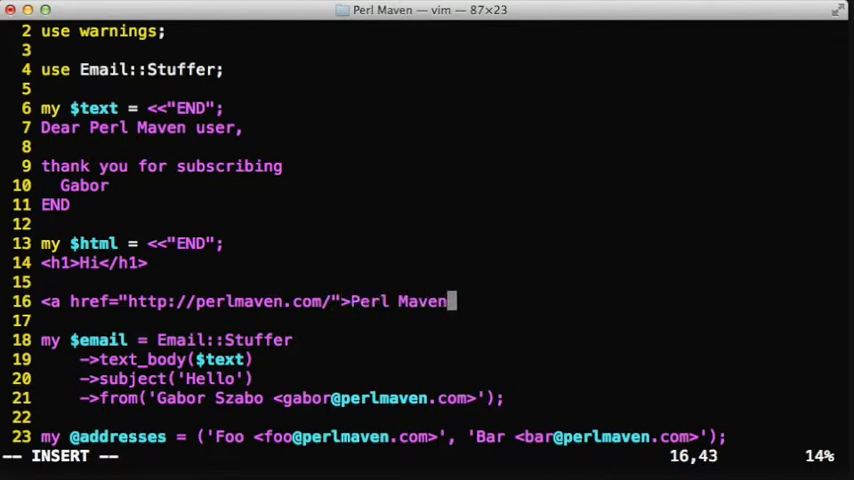
{"action": "type", "text": "</a>"}
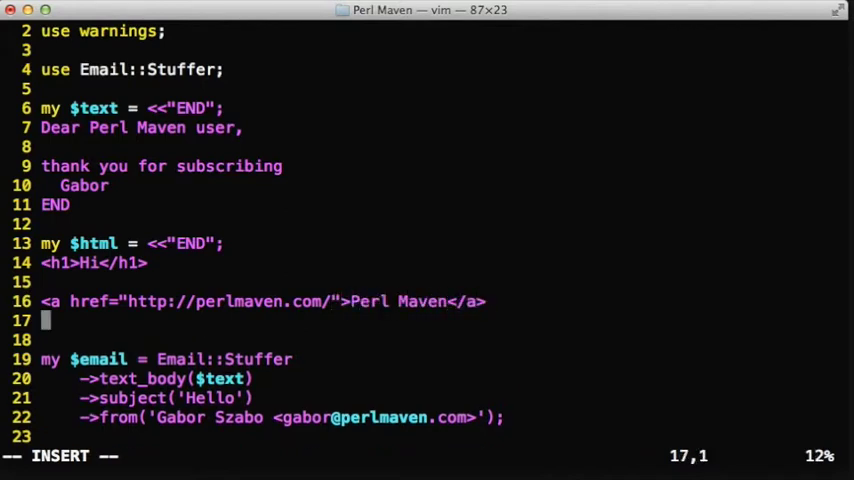
{"action": "type", "text": "END"}
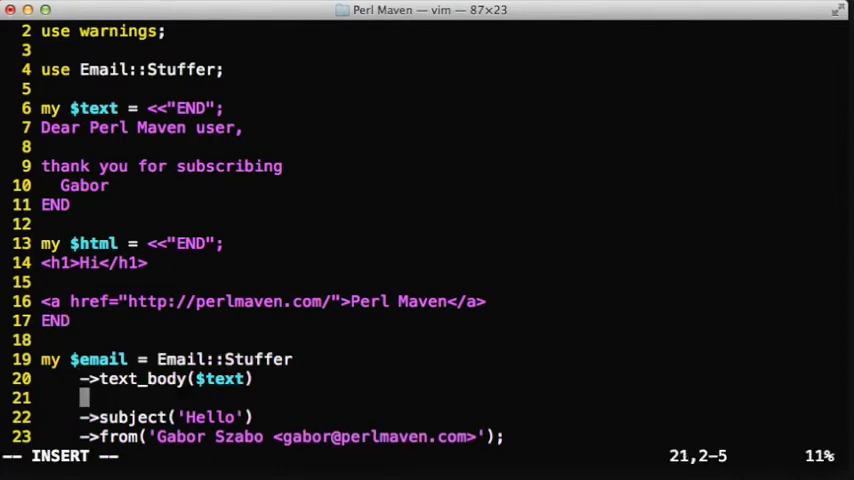
- Add ->html_body($html) to the Email::Stuffer chain and save the script
{"action": "type", "text": "-h"}
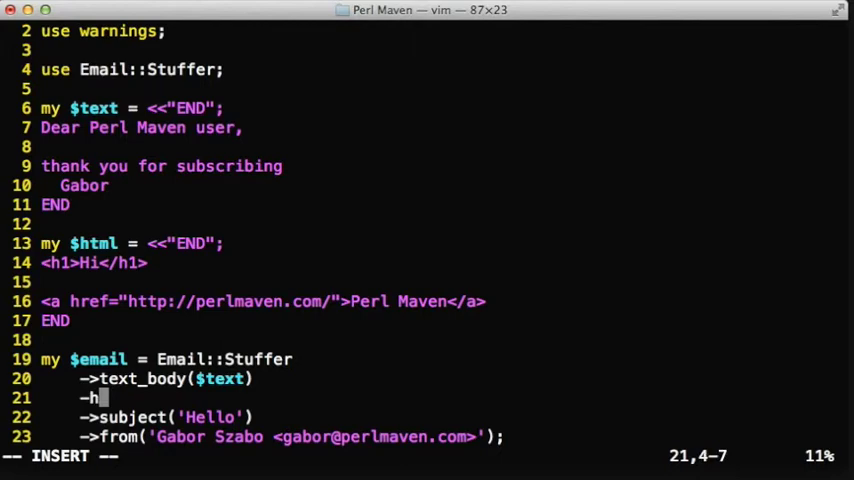
{"action": "type", "text": "tml_"}
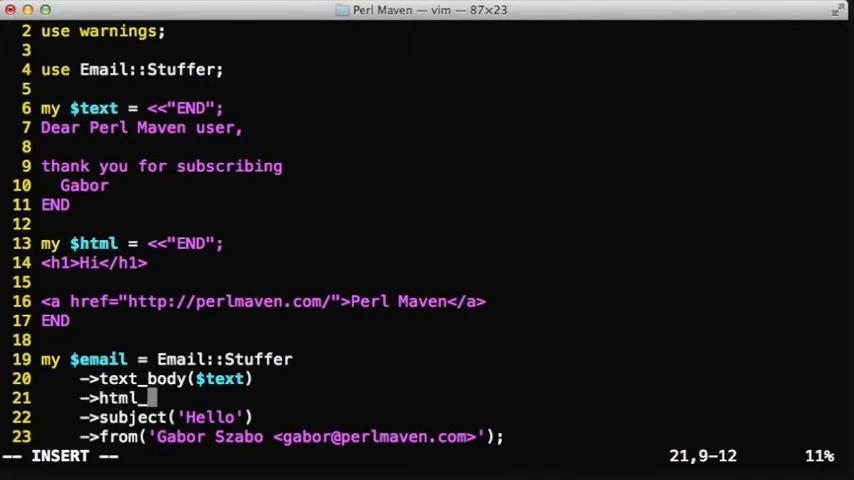
{"action": "type", "text": "_body"}
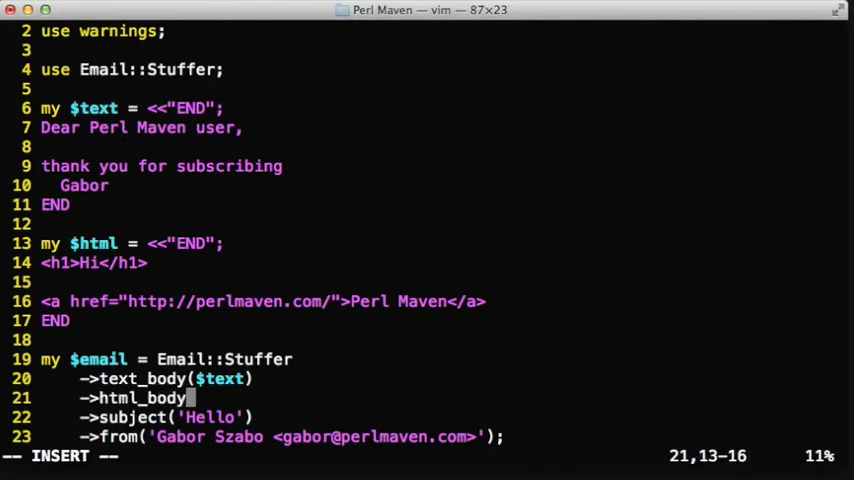
{"action": "type", "text": "($html)"}
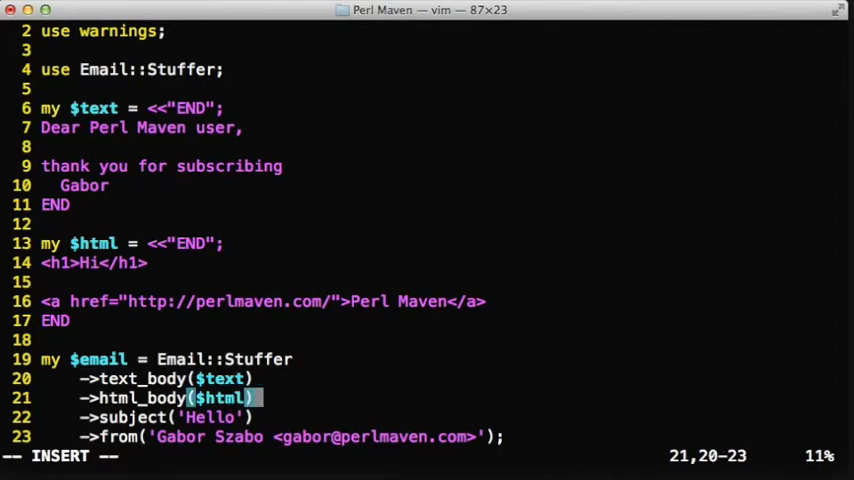
{"action": "key", "text": "Escape"}
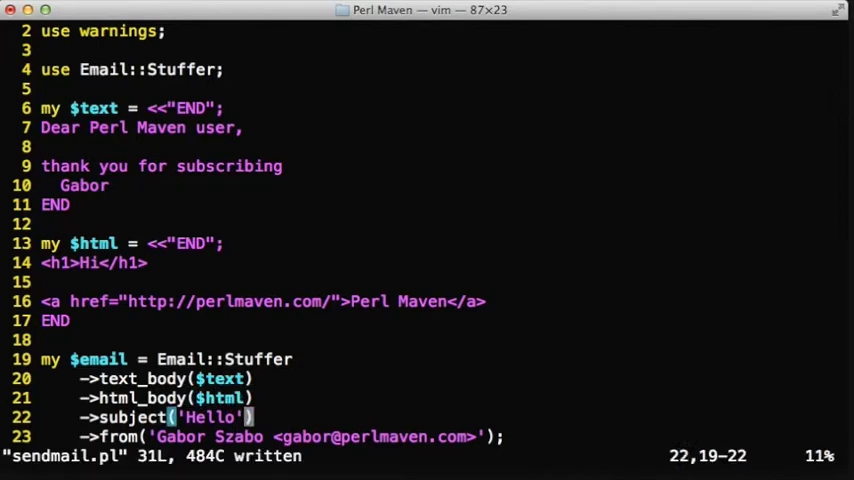
{"action": "scroll", "scroll_direction": "down", "scroll_amount": 3}
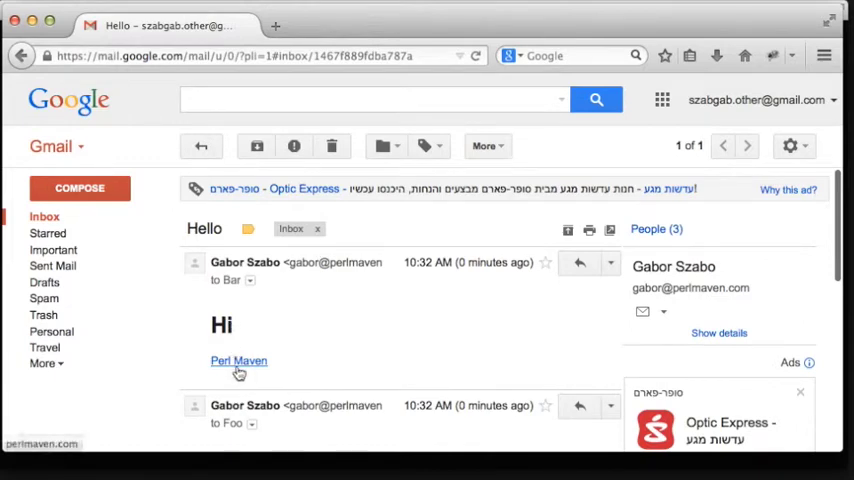
- View the raw original source of the Hello email, scroll through its multipart headers, then return to the message view
{"action": "scroll", "scroll_direction": "down", "scroll_amount": 3}
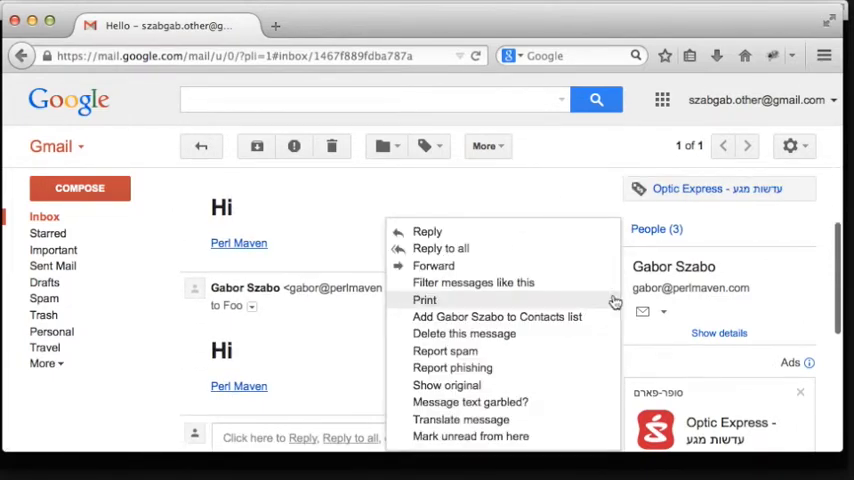
{"action": "left_click", "coordinate": [446, 384]}
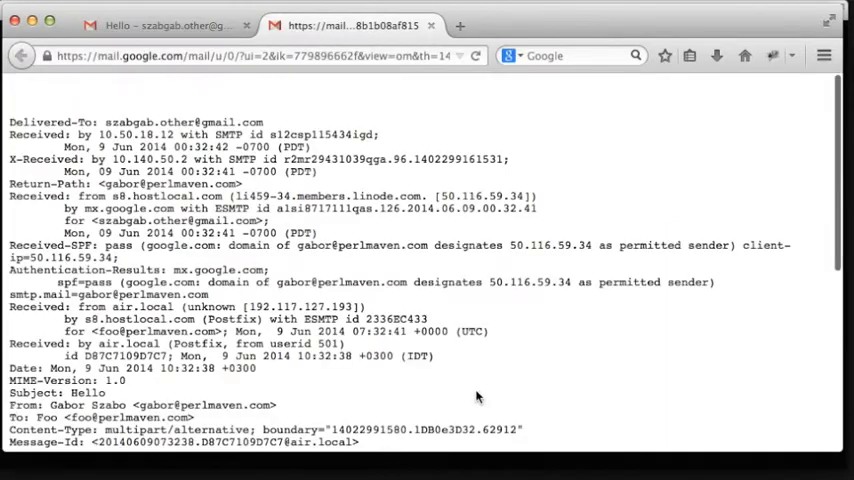
{"action": "scroll", "scroll_direction": "down", "scroll_amount": 3}
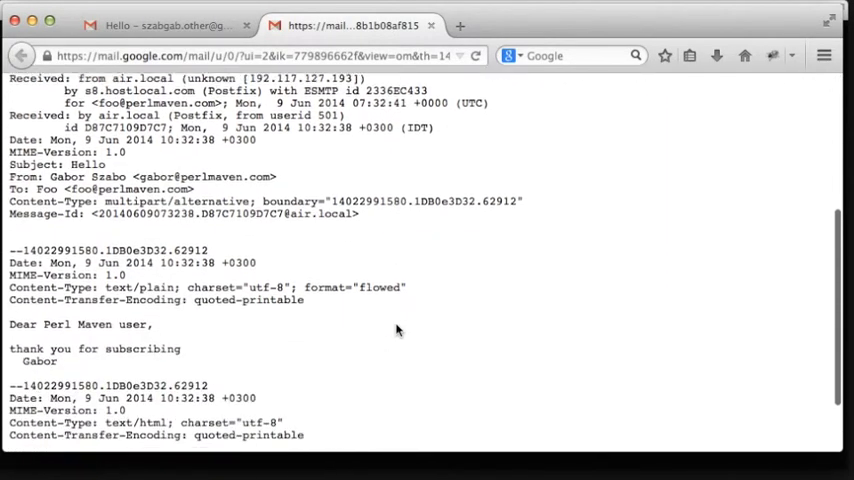
{"action": "scroll", "scroll_direction": "down", "scroll_amount": 3}
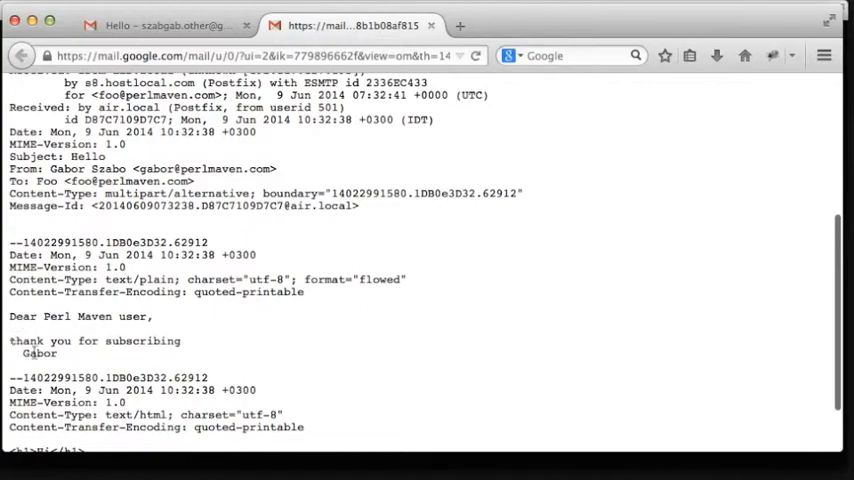
{"action": "scroll", "scroll_direction": "down", "scroll_amount": 3}
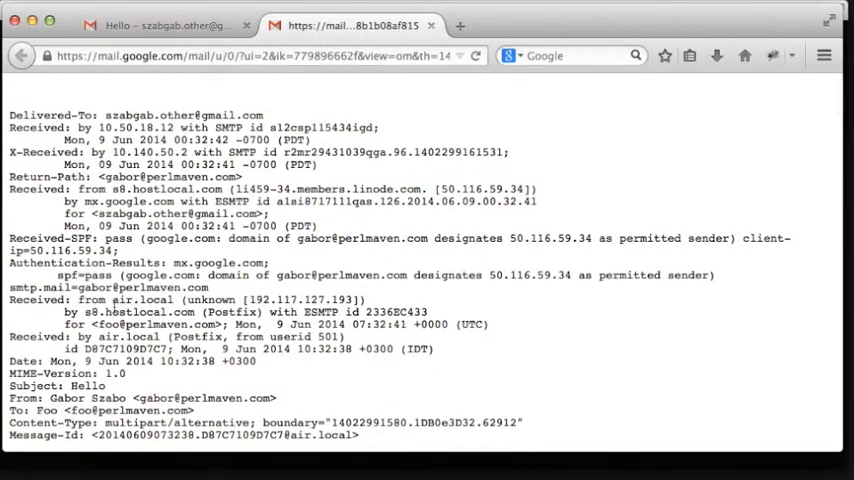
{"action": "double_click", "coordinate": [140, 300]}
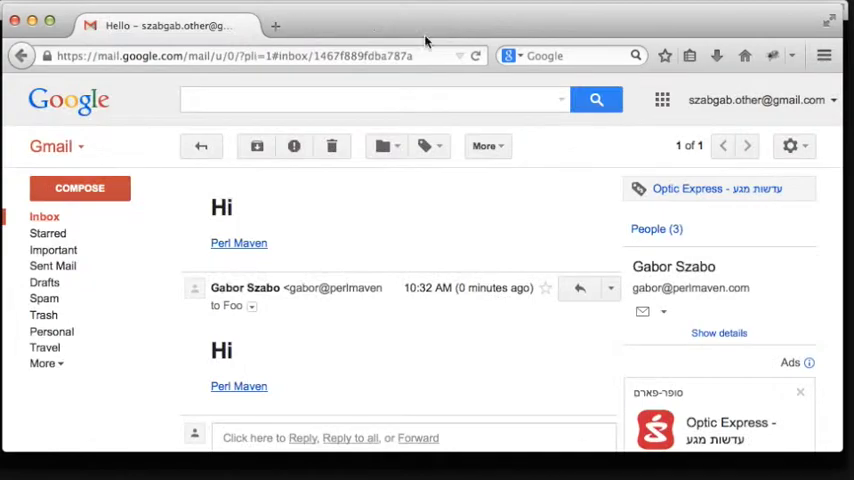
- Add 'use Email::Sender::Transport::SMTP ();' below the Email::Stuffer line
{"action": "left_click", "coordinate": [332, 144]}
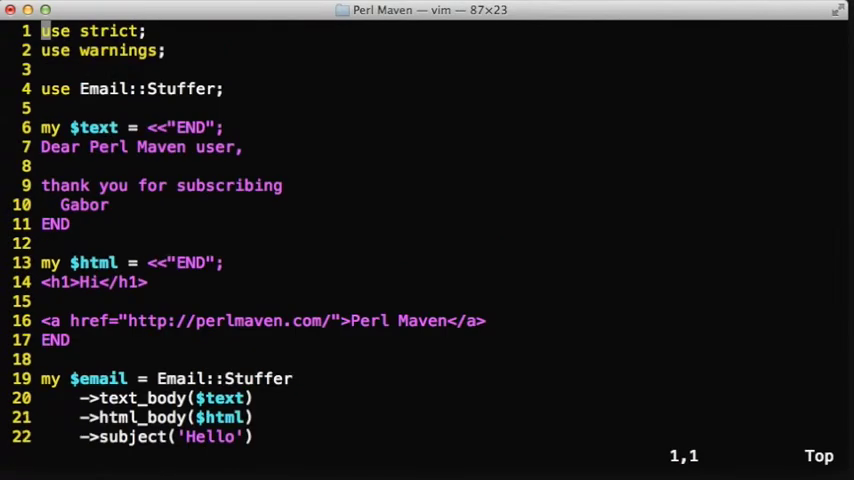
{"action": "type", "text": "use"}
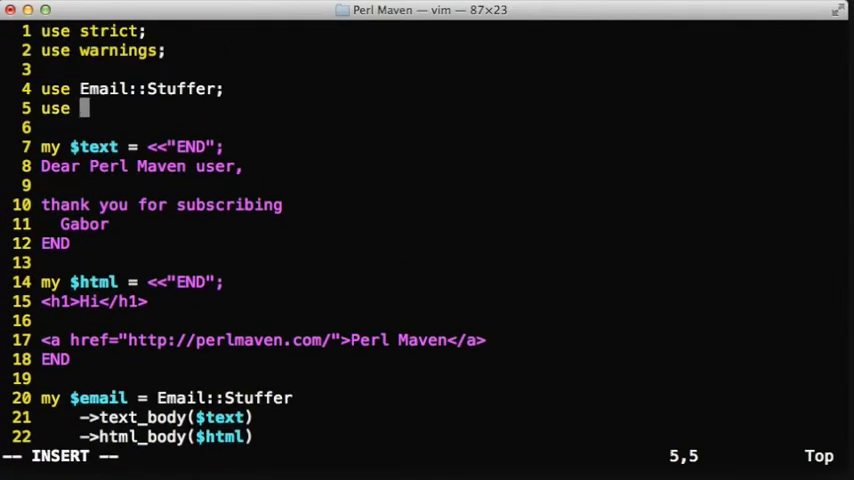
{"action": "type", "text": "Email::"}
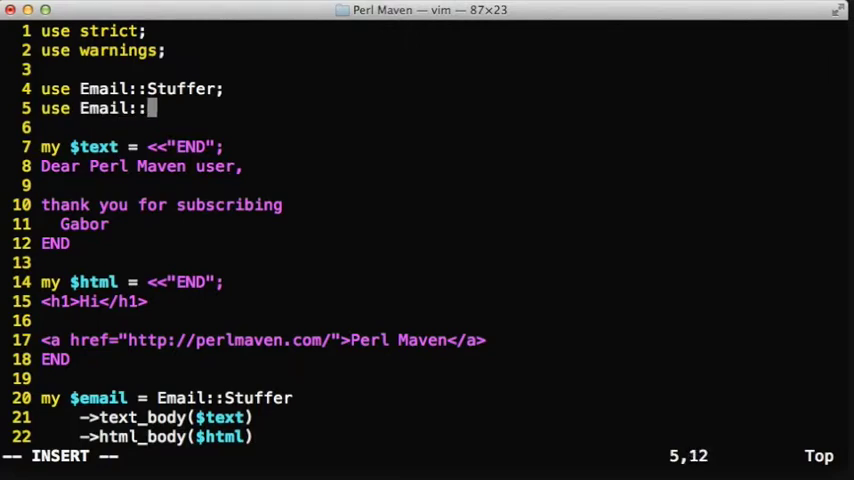
{"action": "type", "text": "Sender::"}
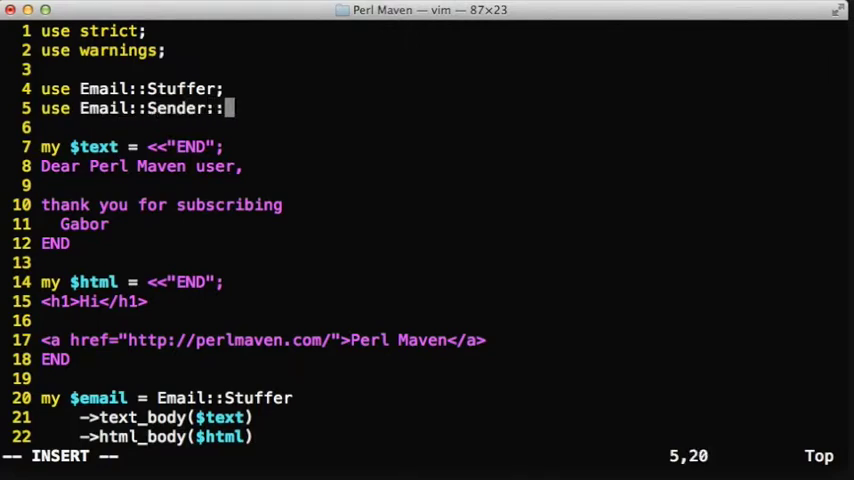
{"action": "type", "text": "Transport"}
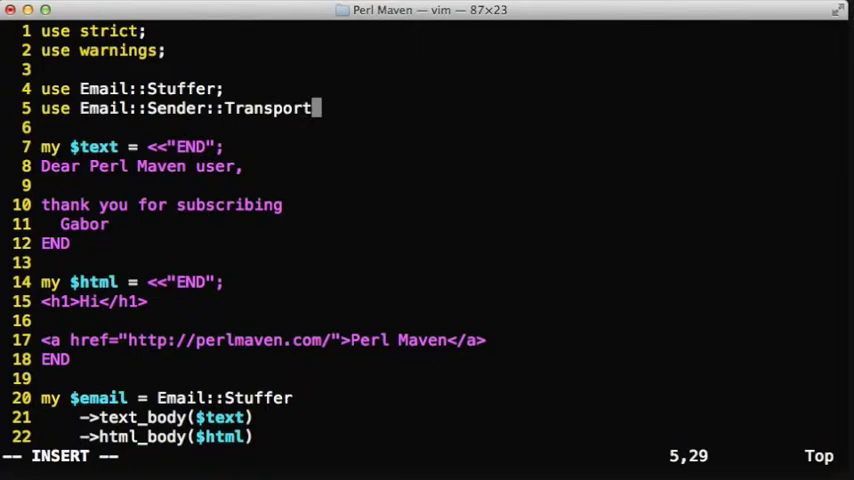
{"action": "type", "text": "::SMTP"}
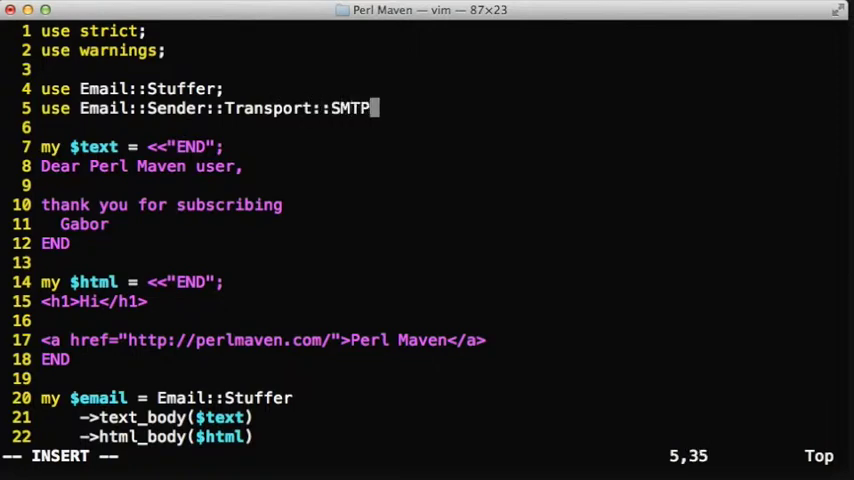
{"action": "type", "text": "();"}
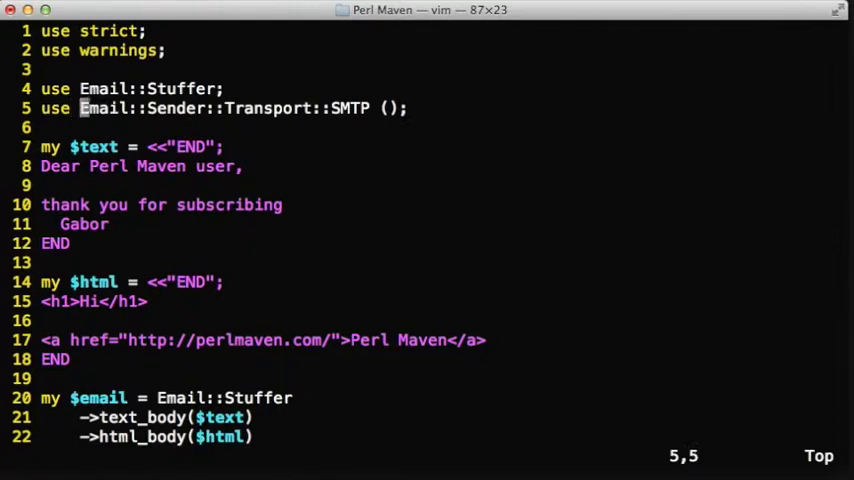
{"action": "key", "text": "v"}
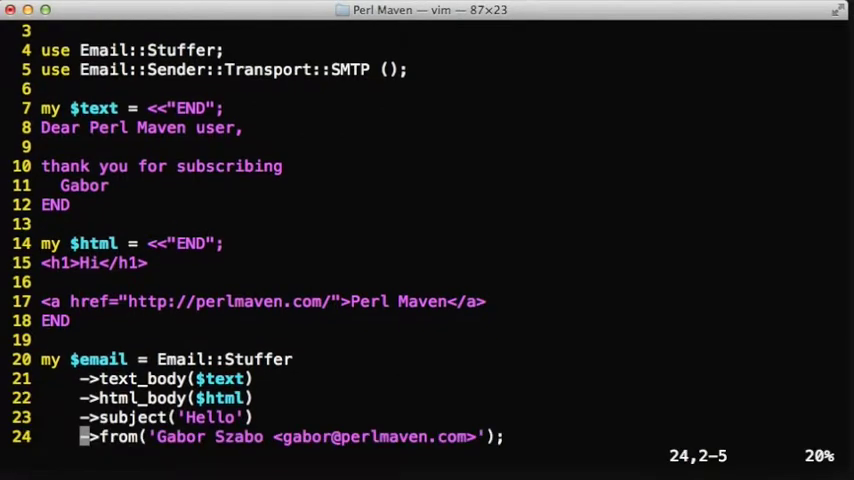
- Replace the sender call with ->transport(Email::Sender::Transport::SMTP->new(
{"action": "key", "text": "Up"}
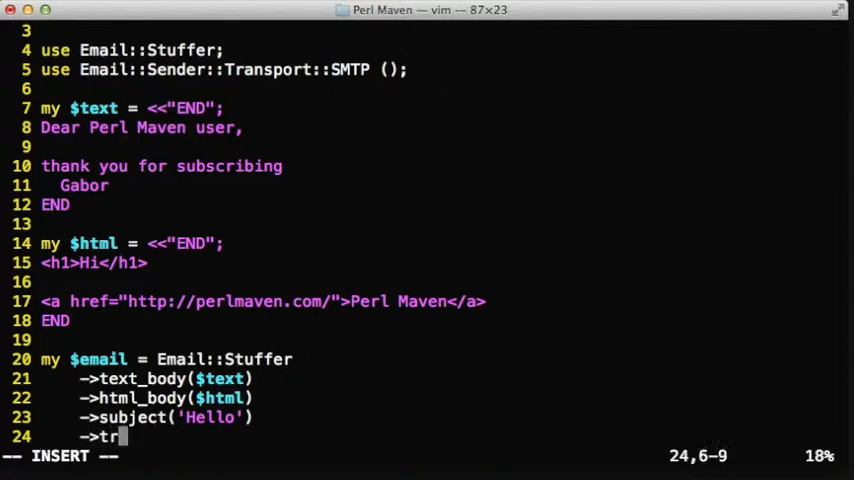
{"action": "type", "text": "ansport"}
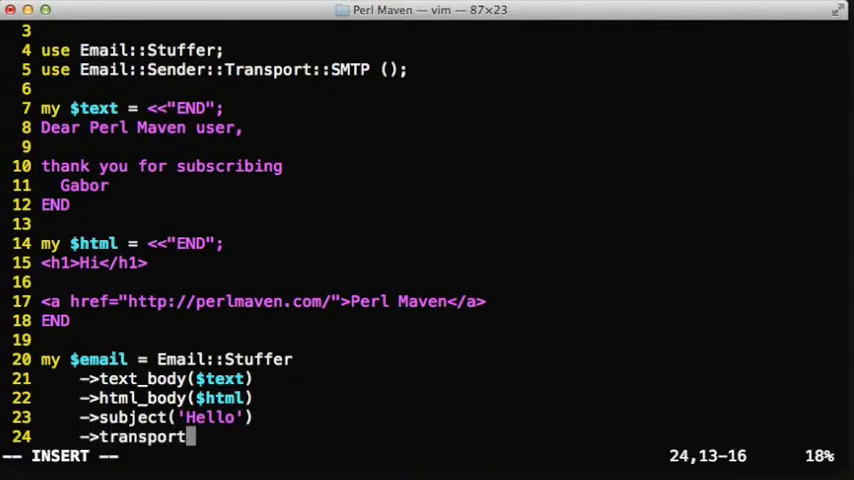
{"action": "type", "text": "("}
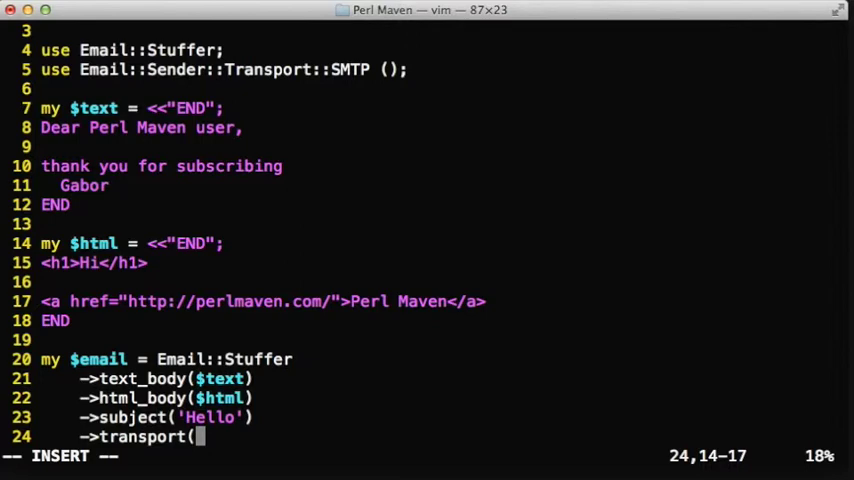
{"action": "type", "text": "Email::Sender::Transport::SMTP"}
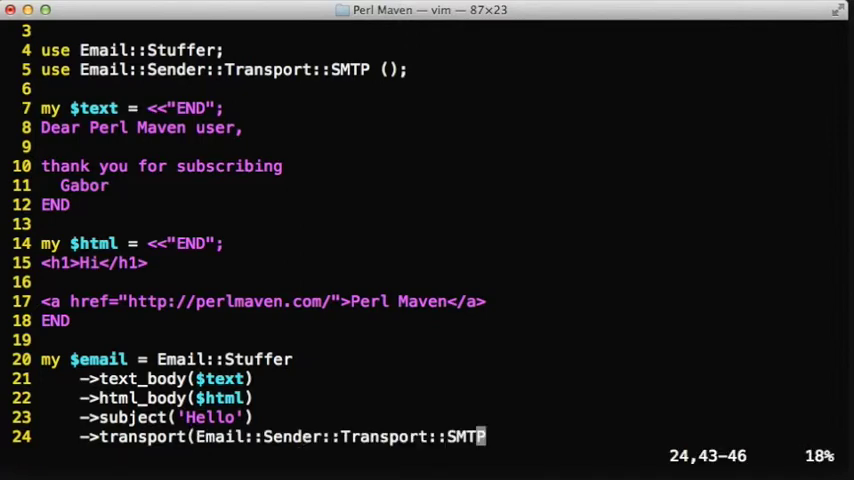
{"action": "key", "text": "i"}
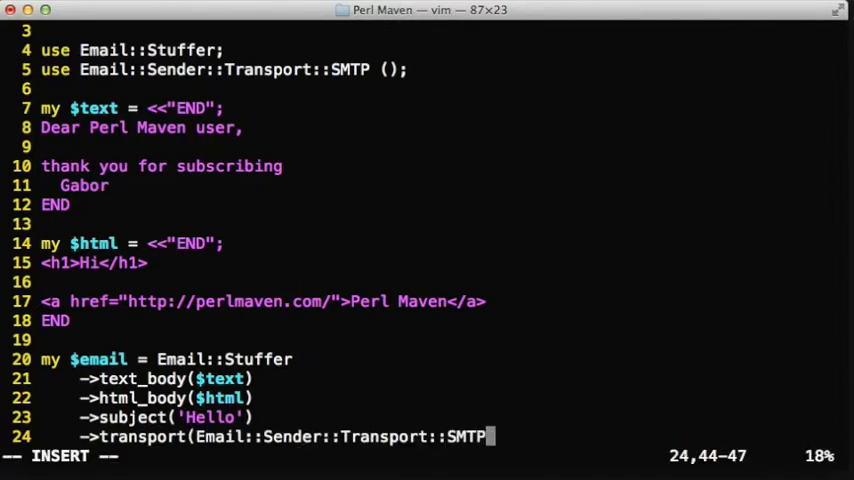
{"action": "type", "text": "->new("}
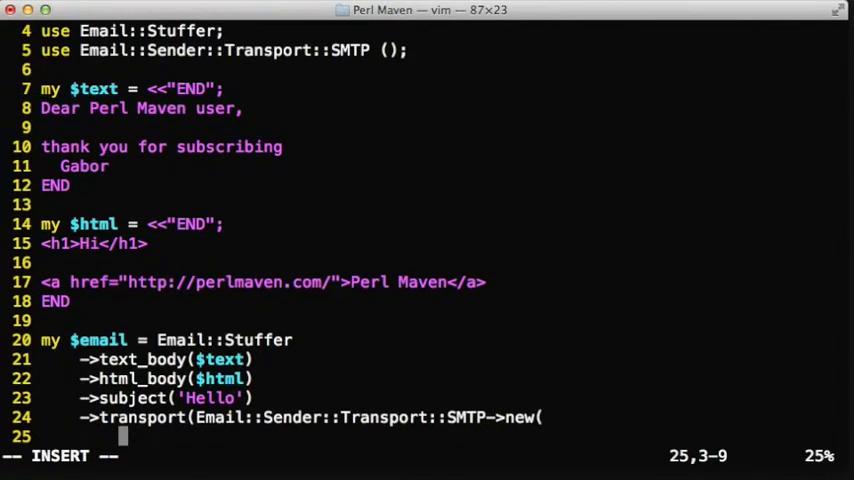
- Give the SMTP object host => 'mail.perlmaven.com' and close the parentheses
{"action": "type", "text": "host => '"}
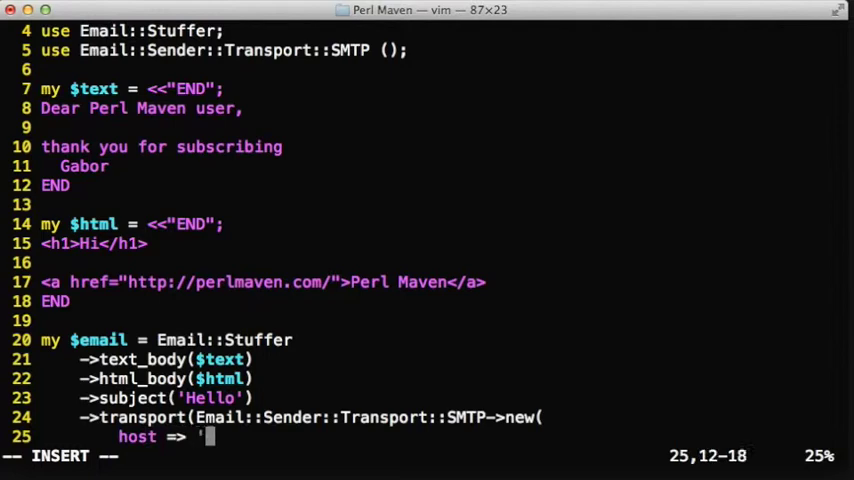
{"action": "type", "text": "mail."}
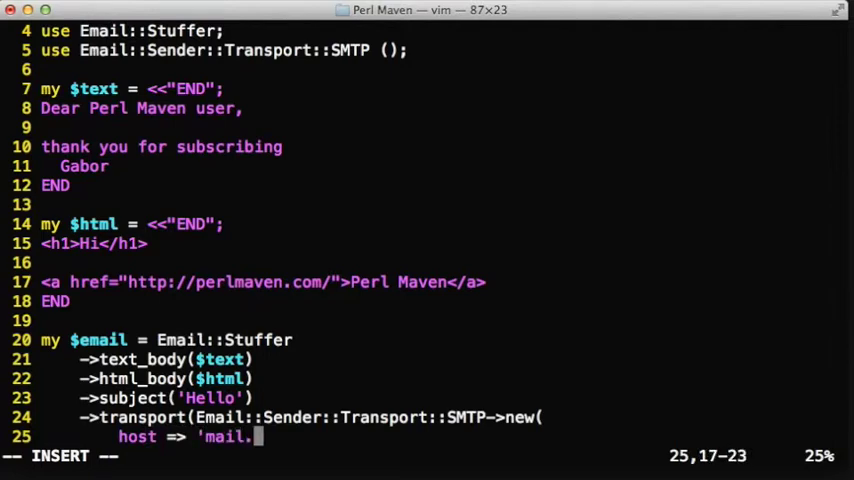
{"action": "type", "text": "perlmaven.com"}
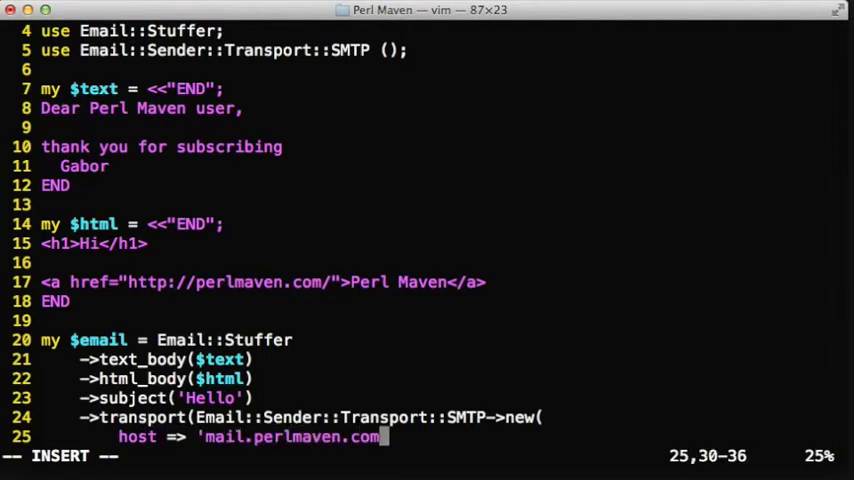
{"action": "type", "text": ","}
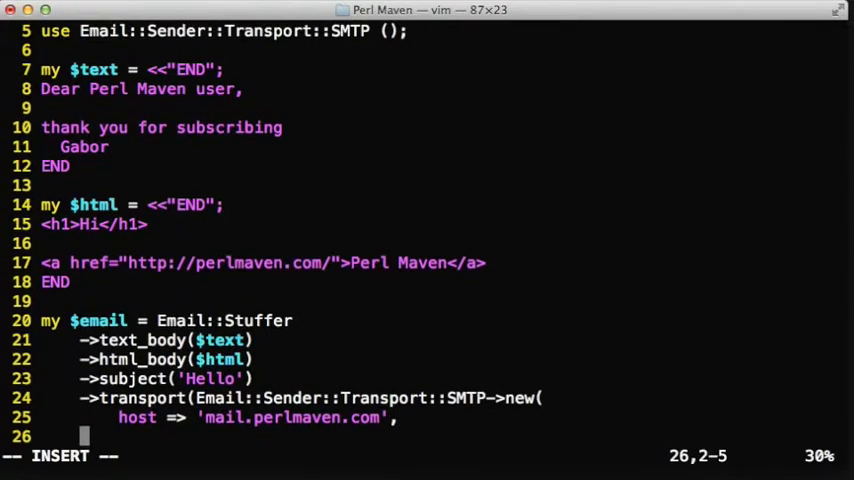
{"action": "type", "text": ")"}
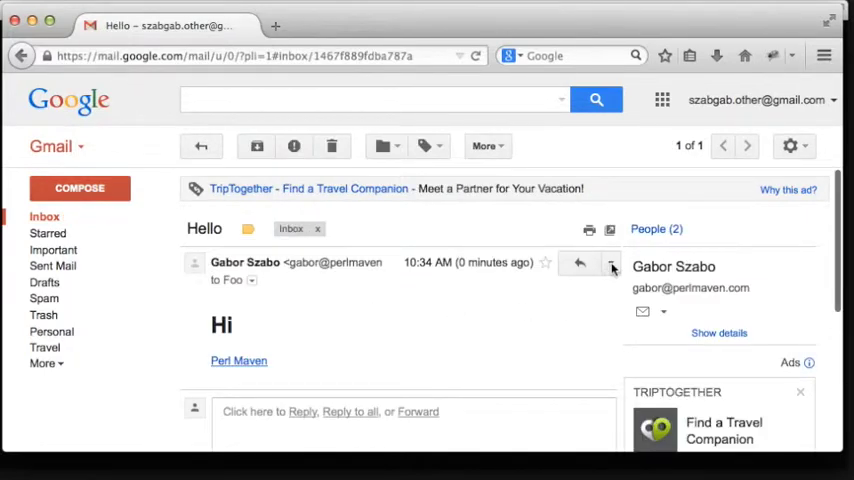
- View the Hello email's raw source via Show original in Gmail
{"action": "left_click", "coordinate": [612, 268]}
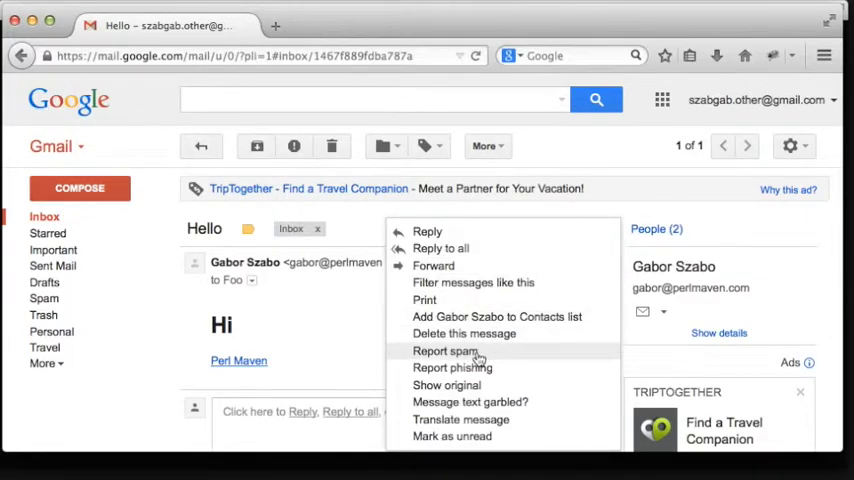
{"action": "left_click", "coordinate": [446, 384]}
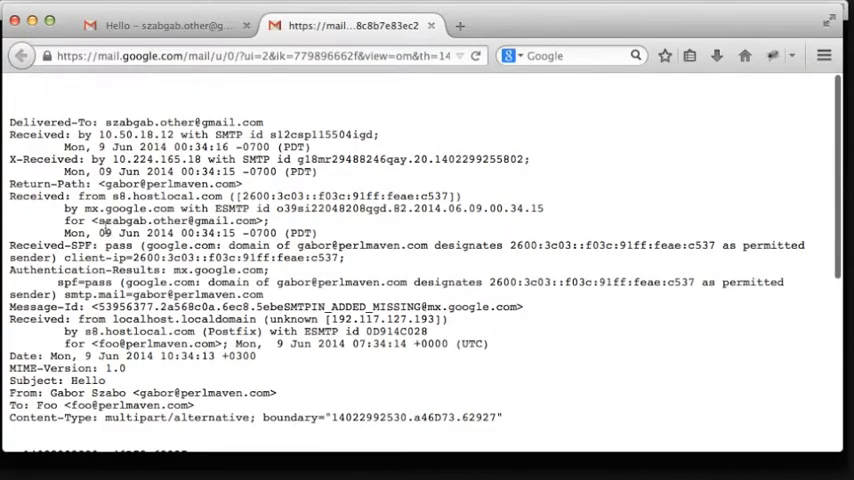